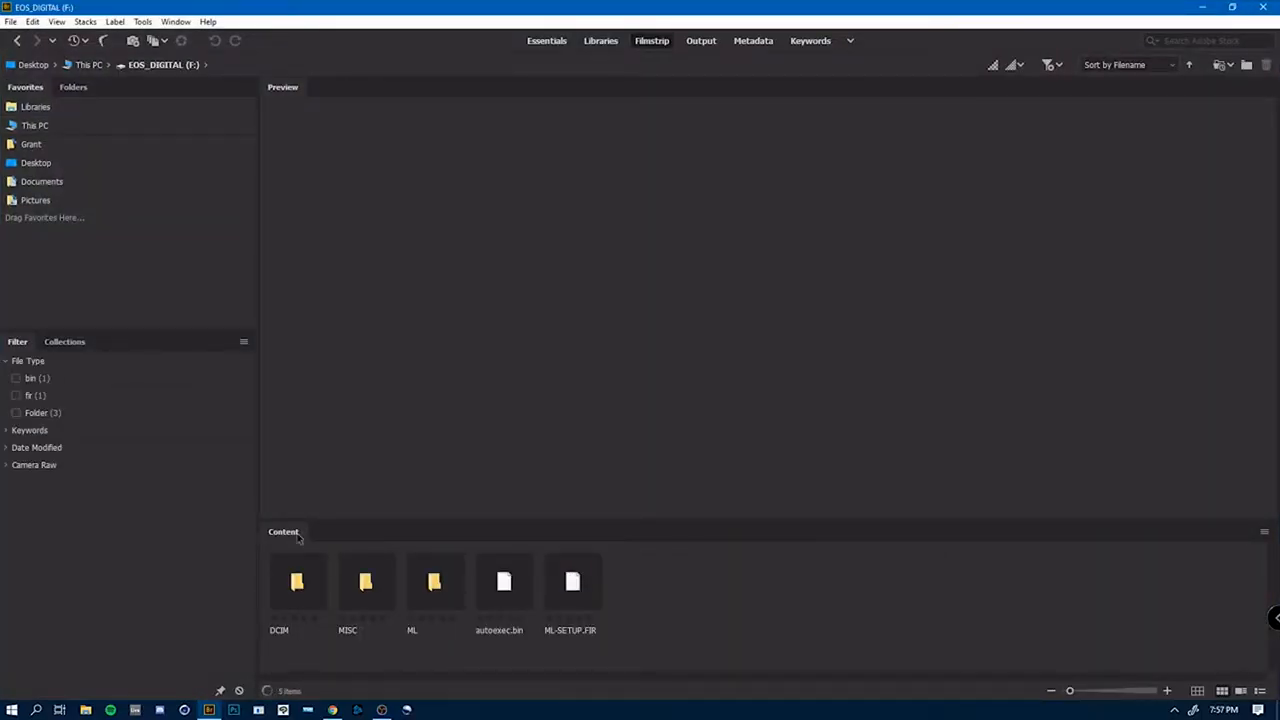
- Navigate into DCIM then 100CANON on the EOS_DIGITAL card and scan through its thumbnails
double_click(296, 580)
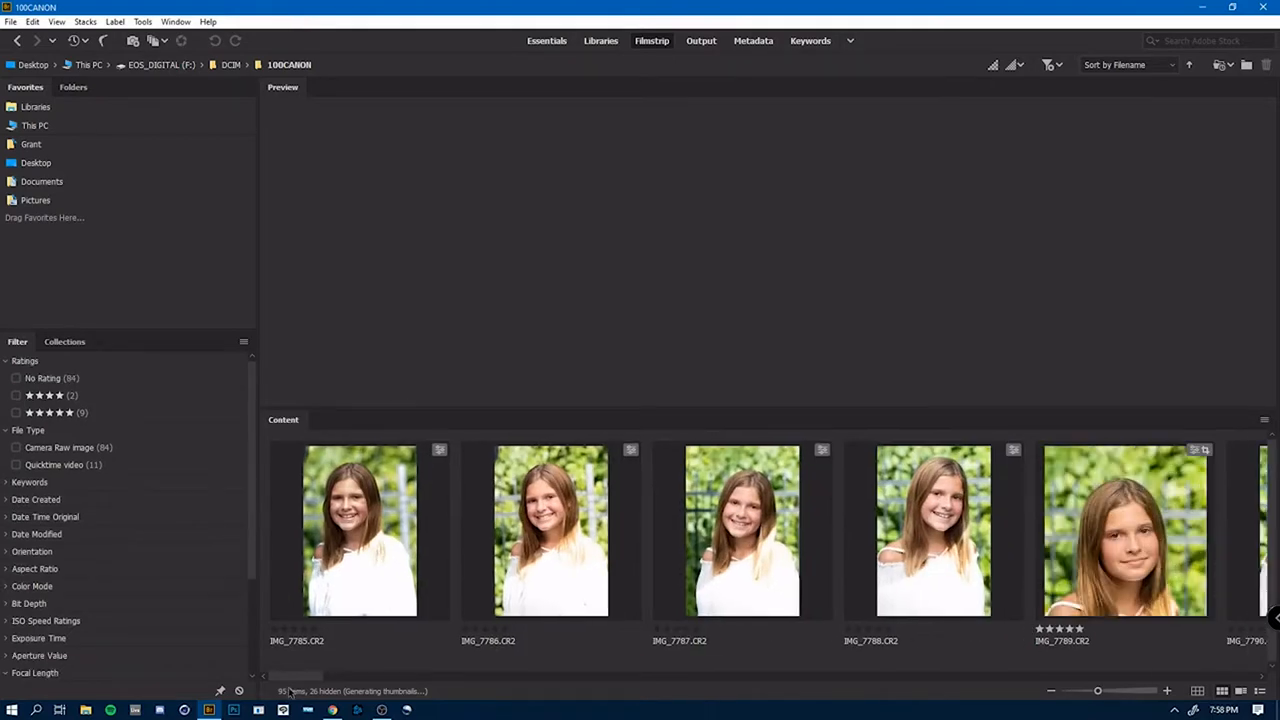
scroll("right", 3)
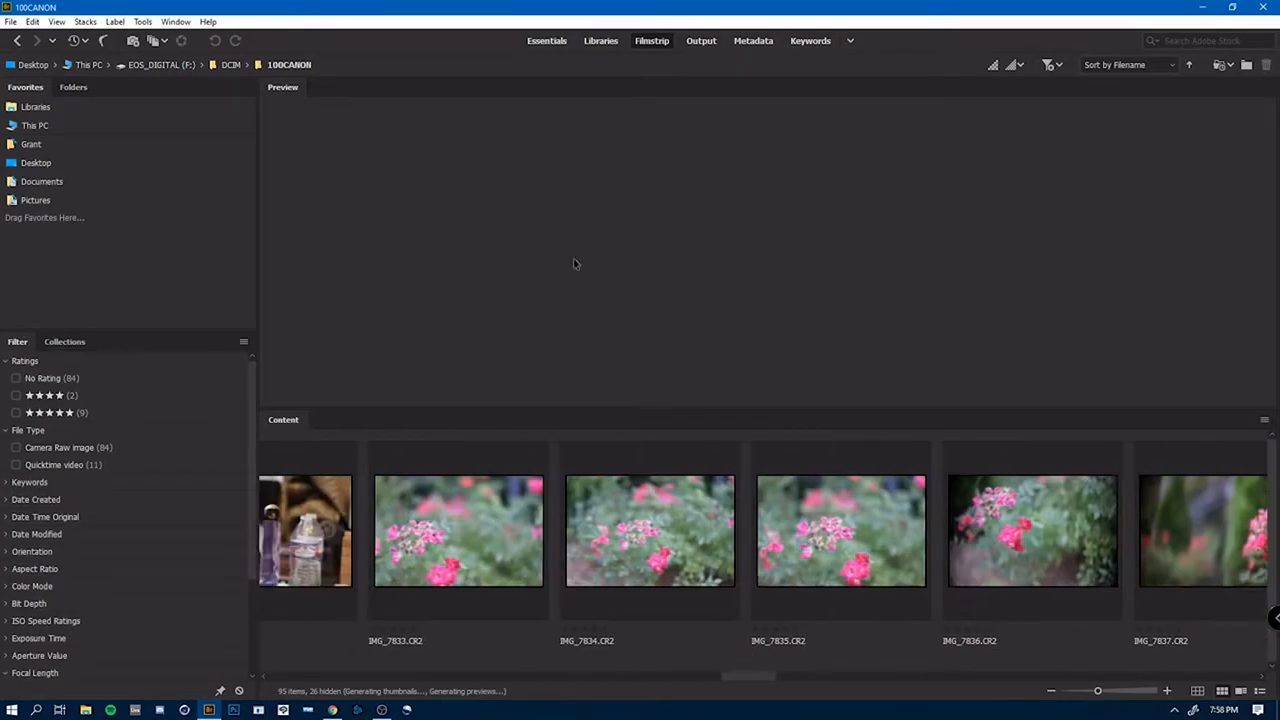
left_click(1196, 692)
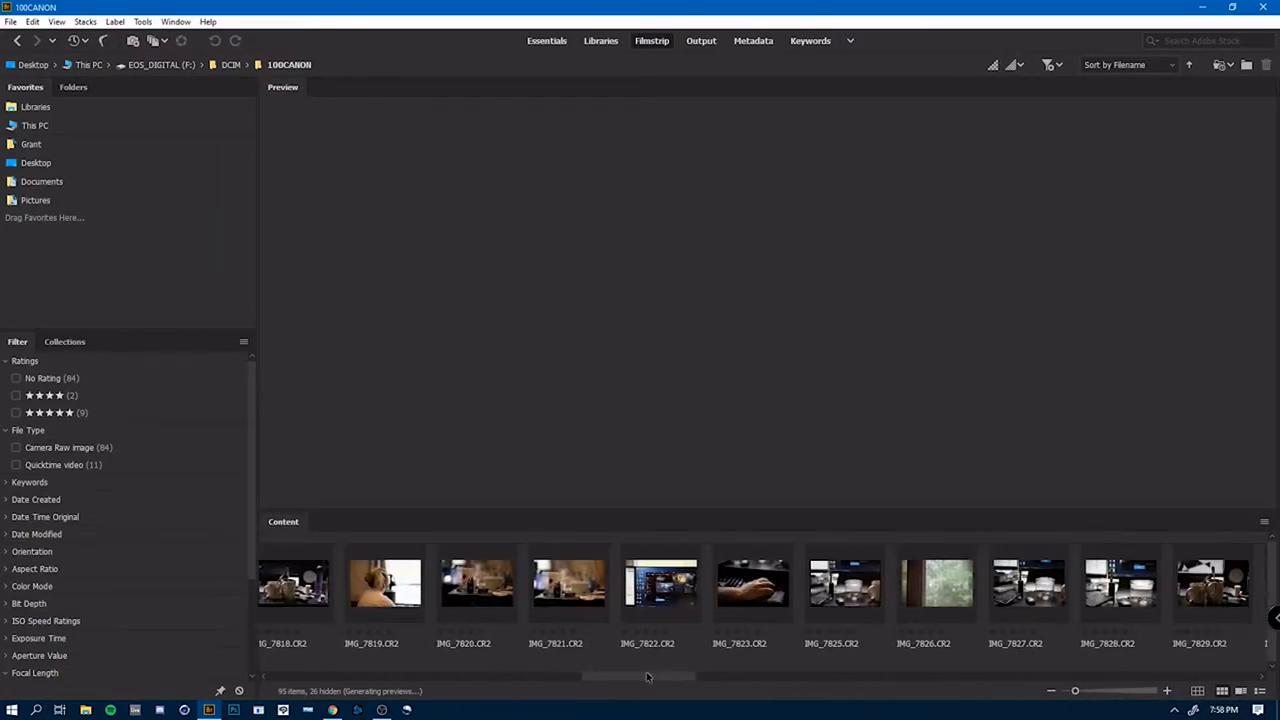
scroll("right", 3)
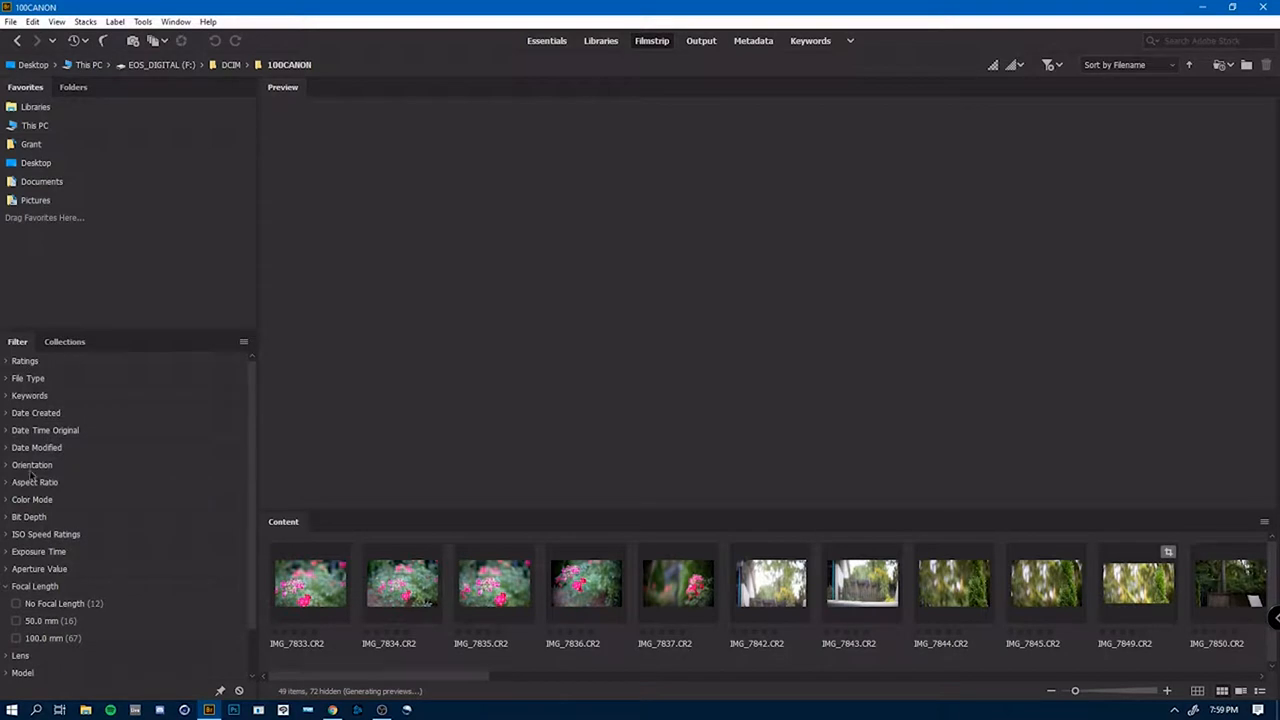
scroll("down", 3)
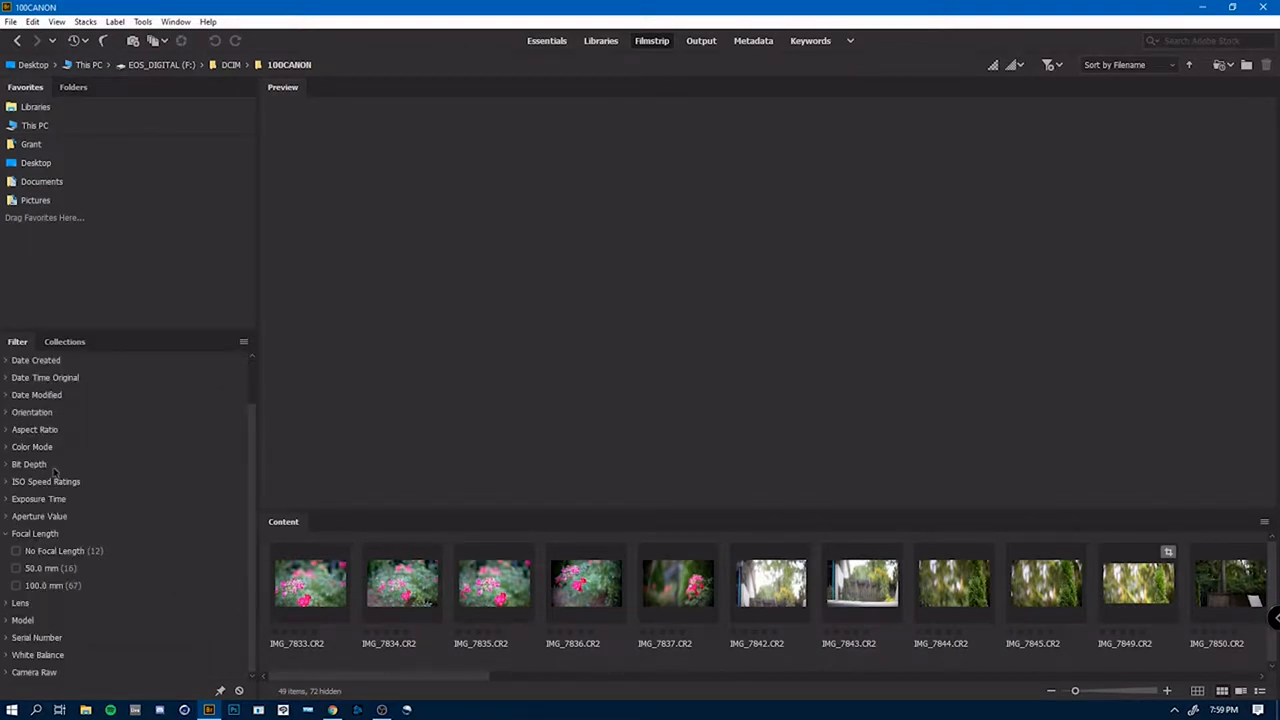
scroll("up", 3)
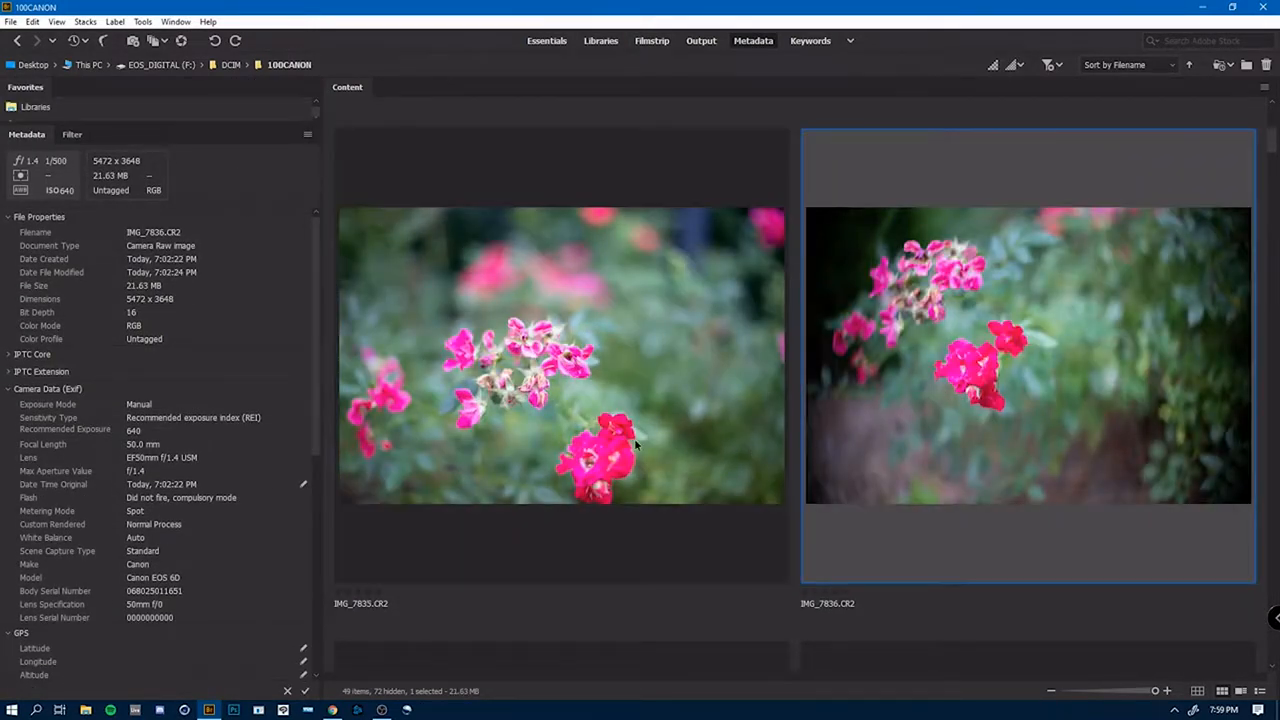
- Inspect the flower and lounge-chair shots' metadata, rate keepers, and shrink thumbnails to see more
left_click(560, 356)
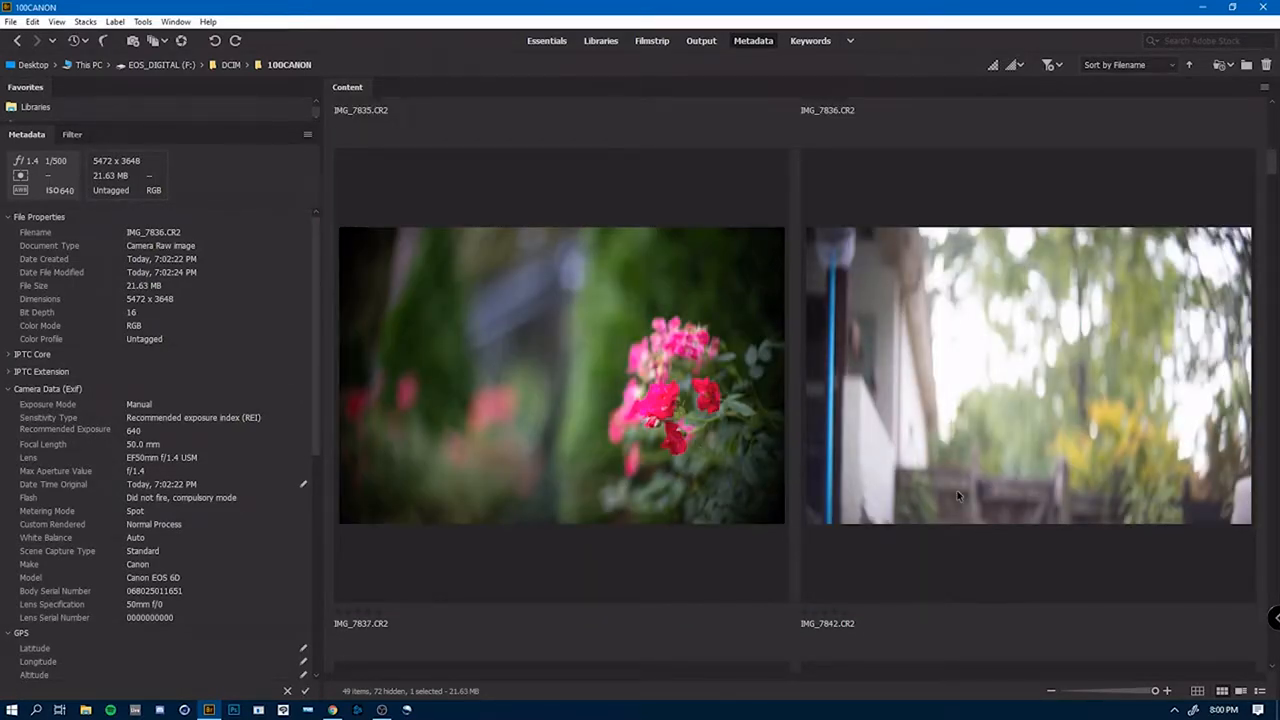
scroll("down", 3)
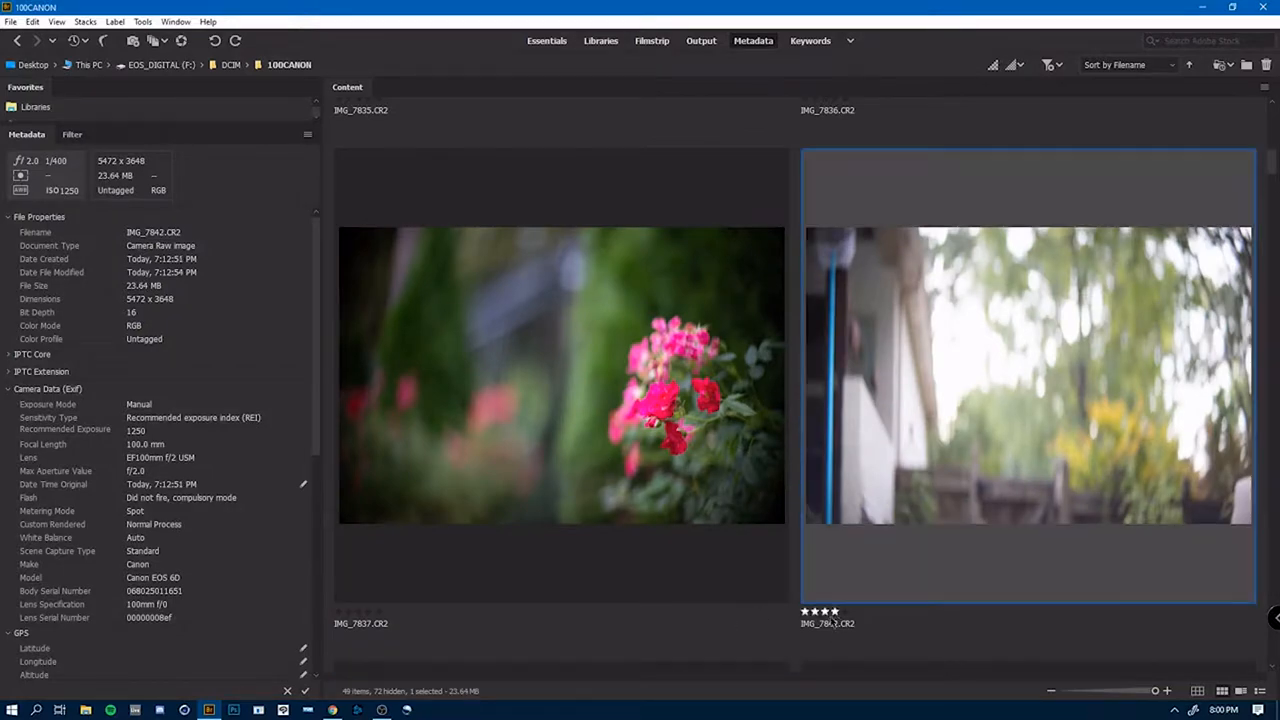
scroll("down", 3)
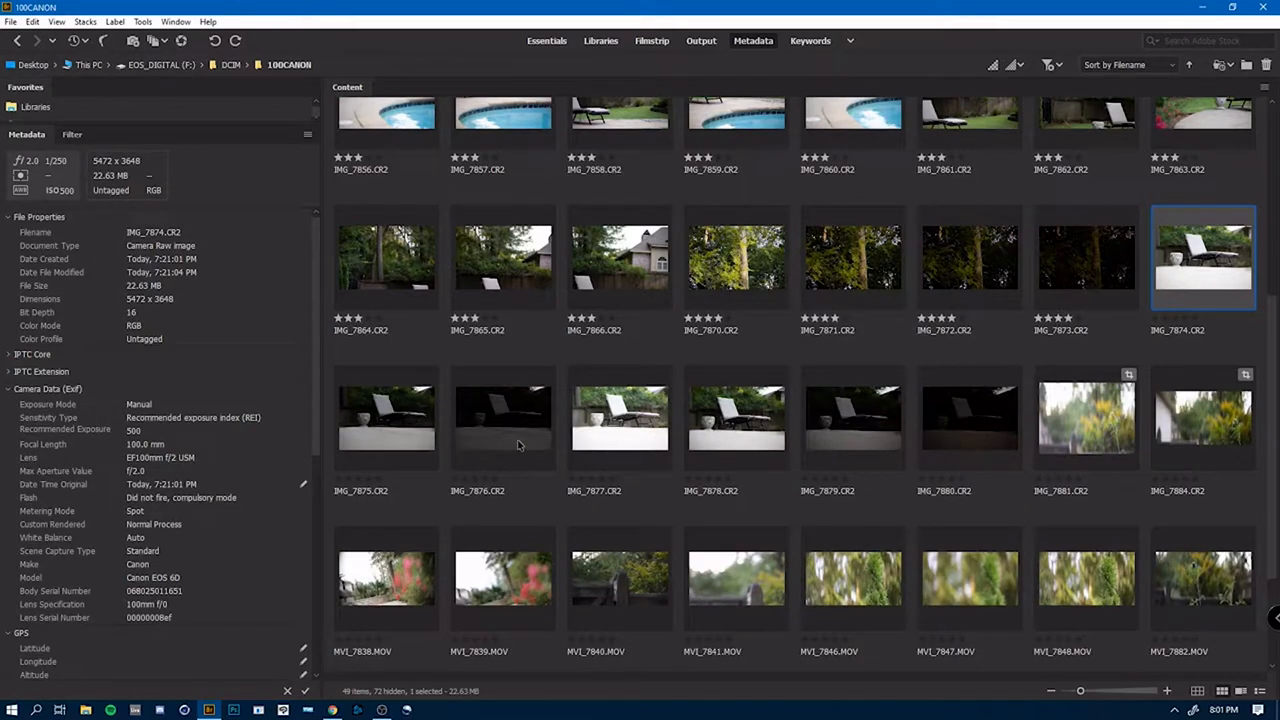
left_click(1086, 418)
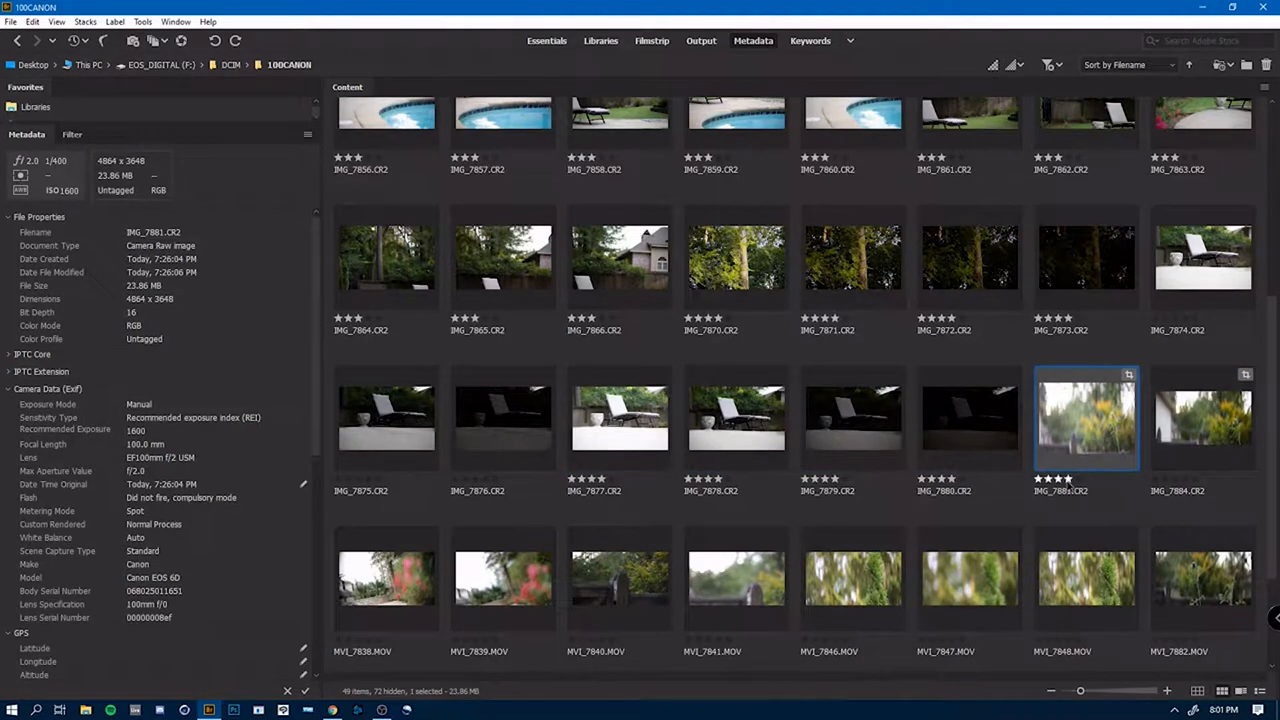
left_click_drag(1080, 692, 1096, 692)
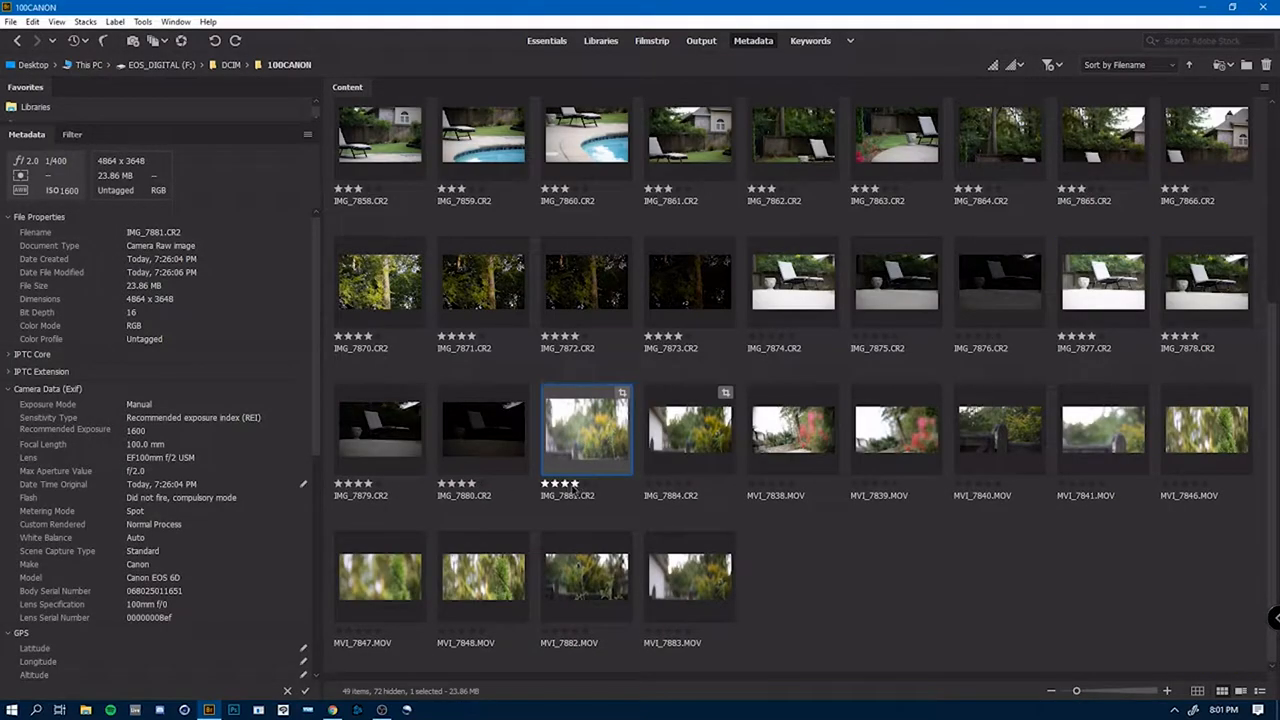
left_click(690, 430)
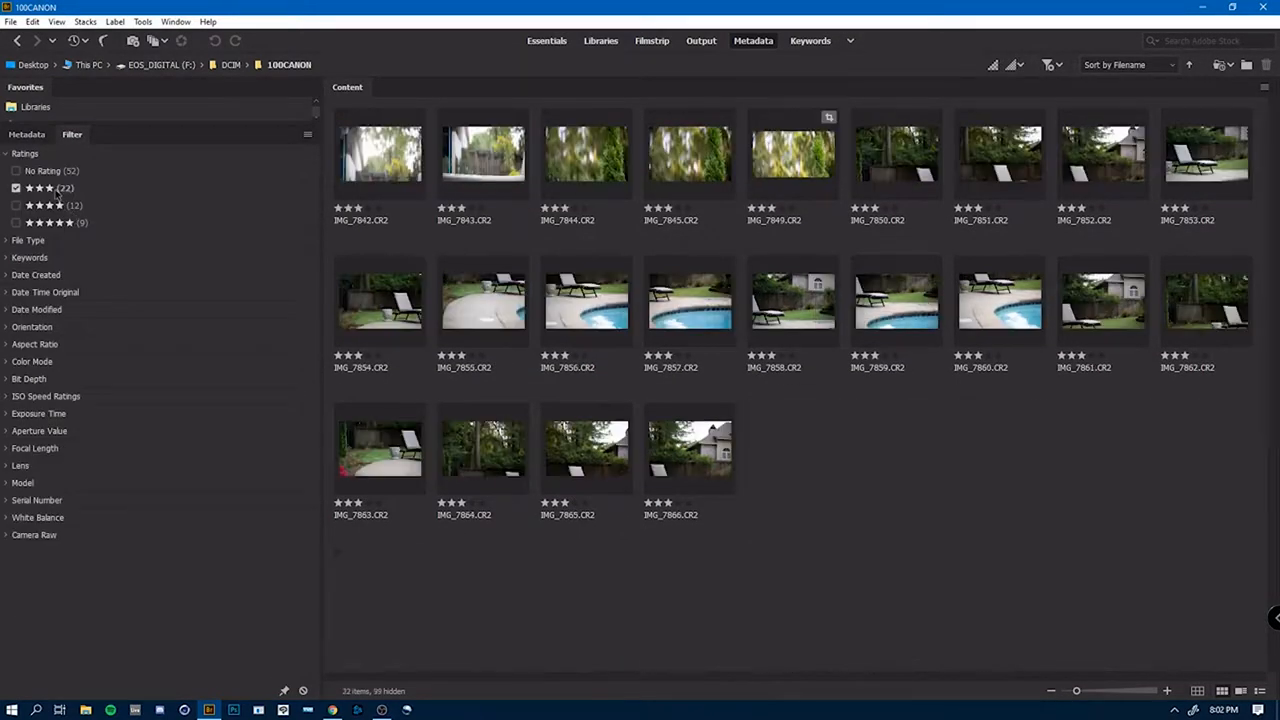
- Select all 33 filtered three-to-five-star photos and choose Open in Camera Raw
left_click(380, 152)
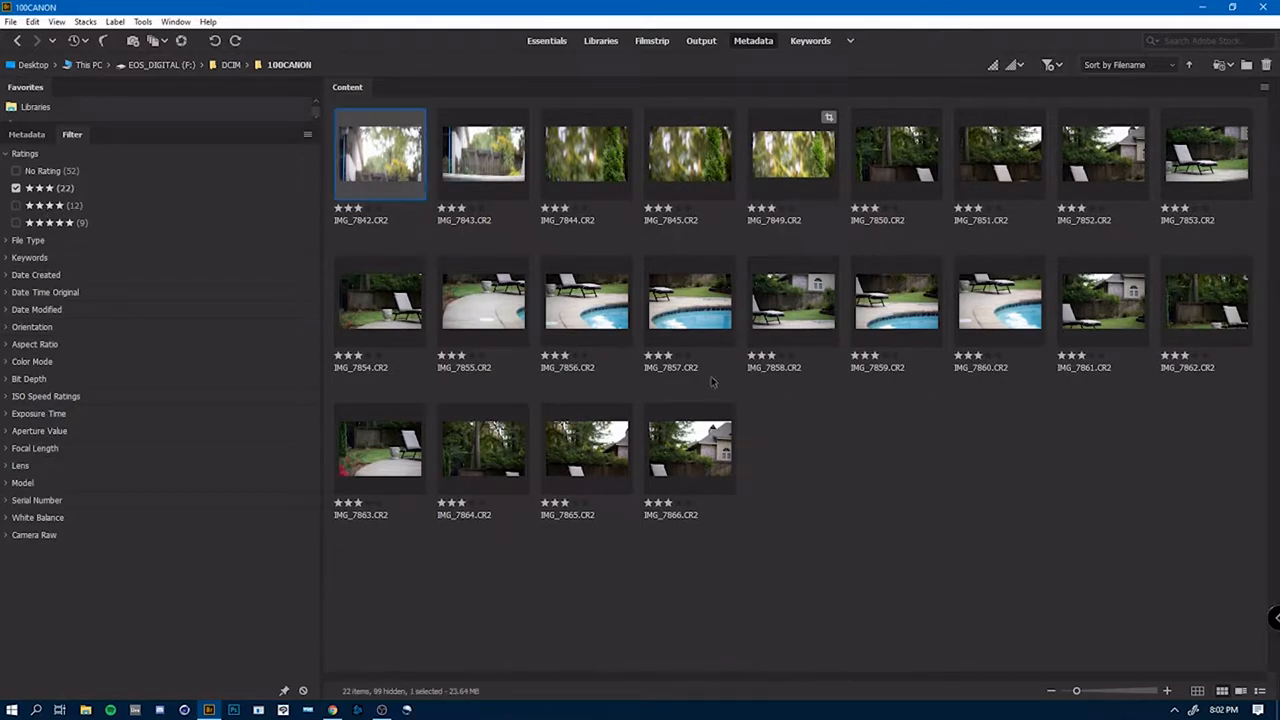
right_click(484, 150)
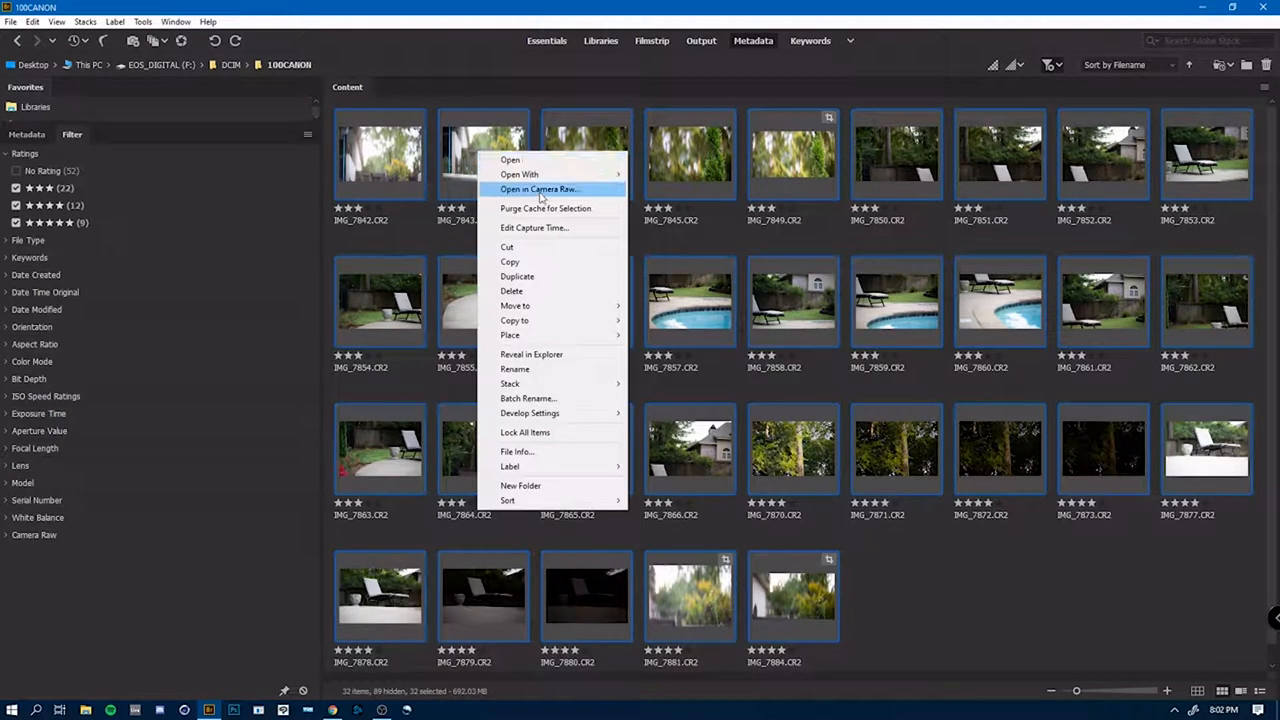
left_click(538, 188)
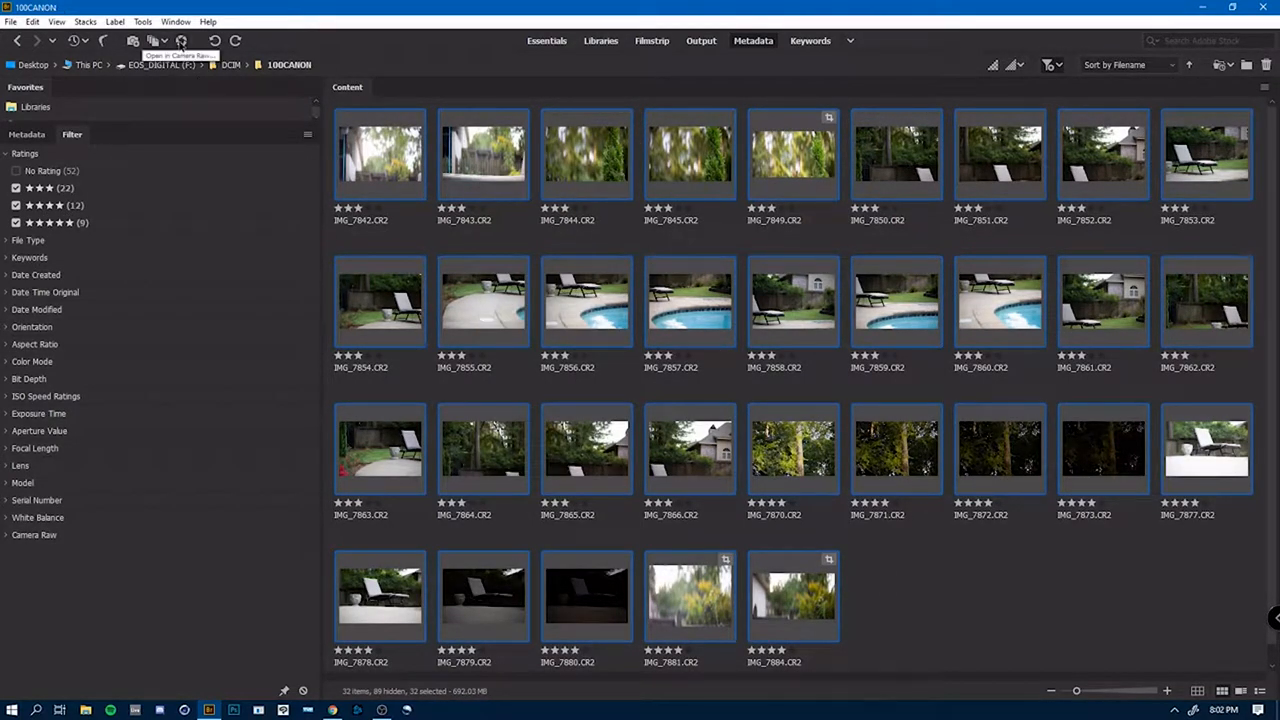
- Select the first two filmstrip photos and set sharpening plus profile and chromatic aberration corrections
left_click(180, 40)
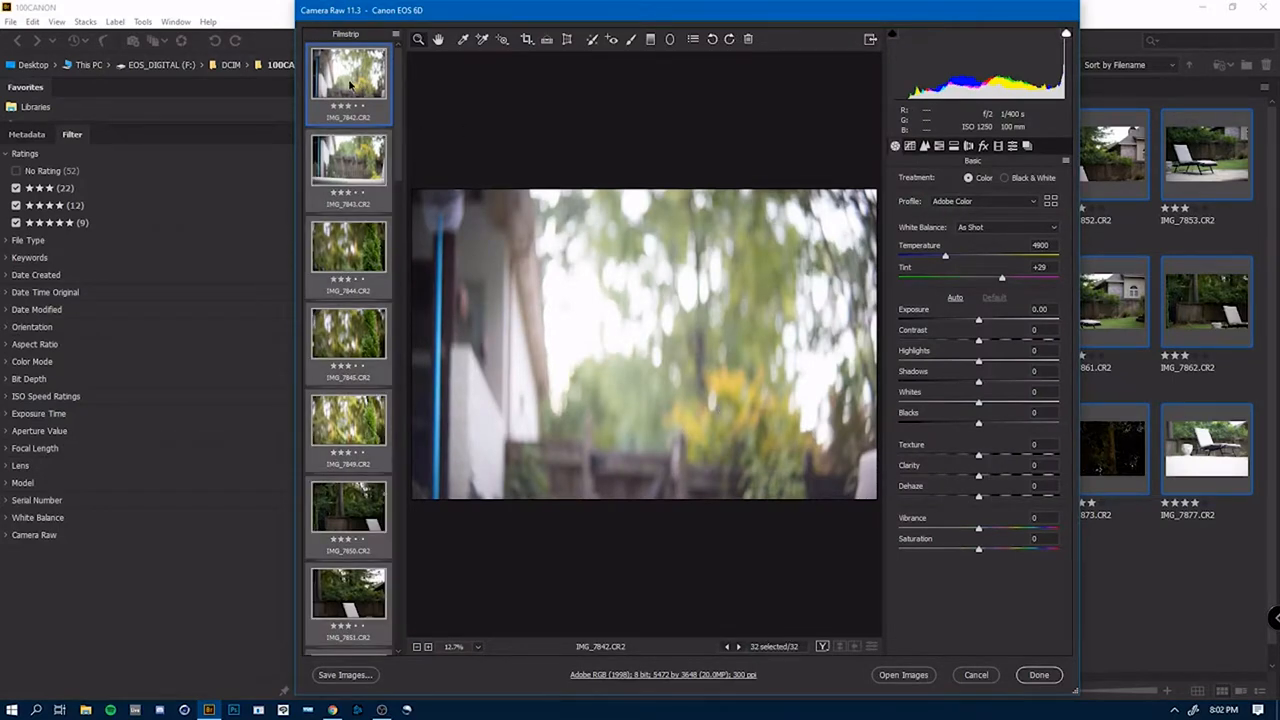
left_click(348, 160)
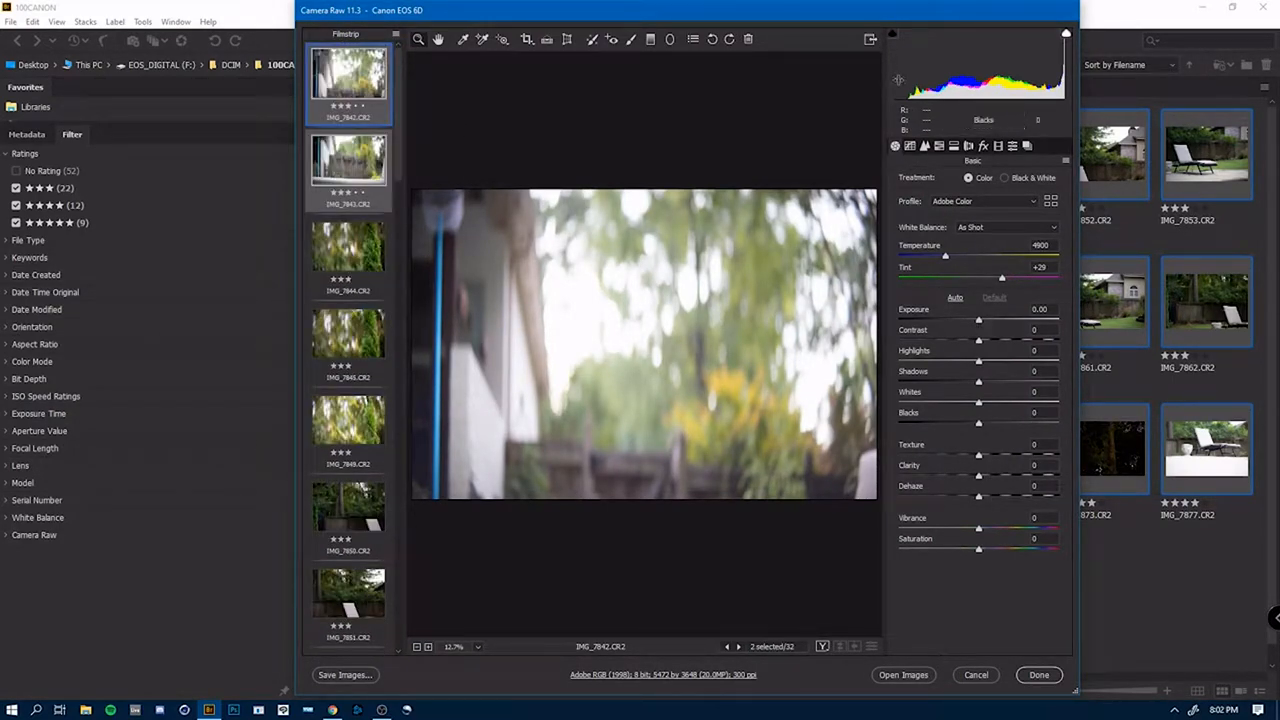
left_click(956, 296)
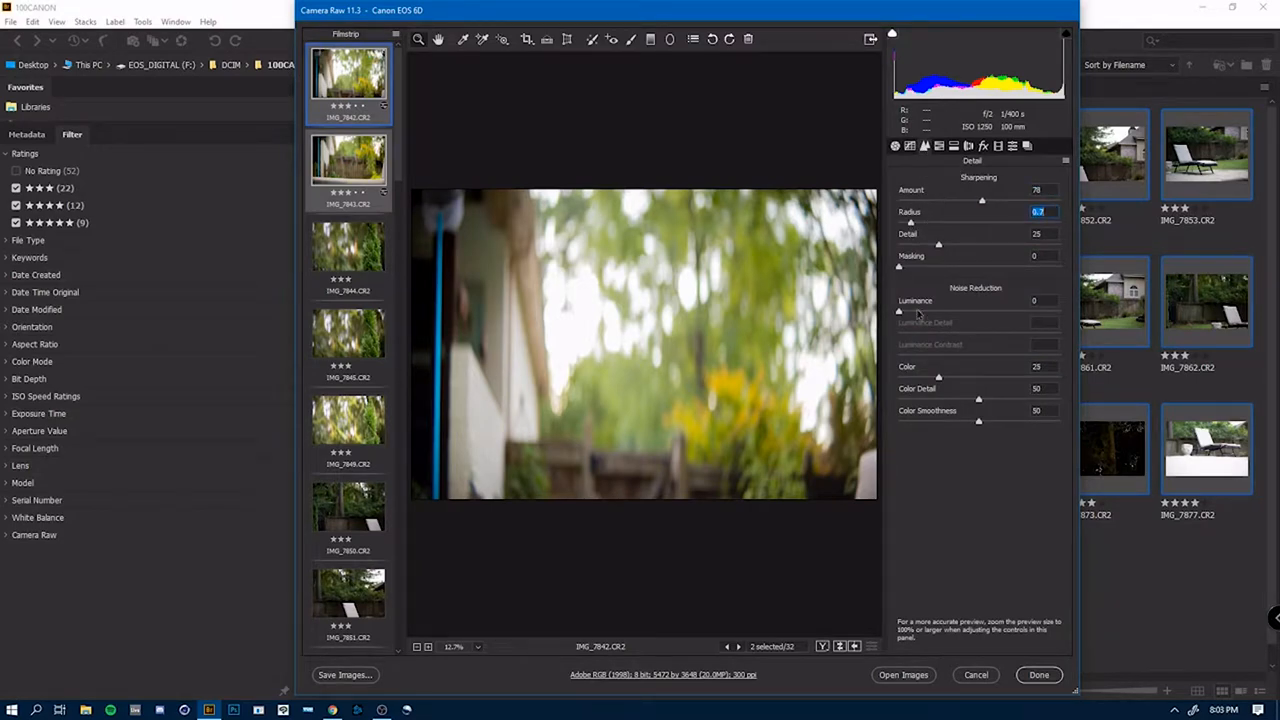
left_click(476, 646)
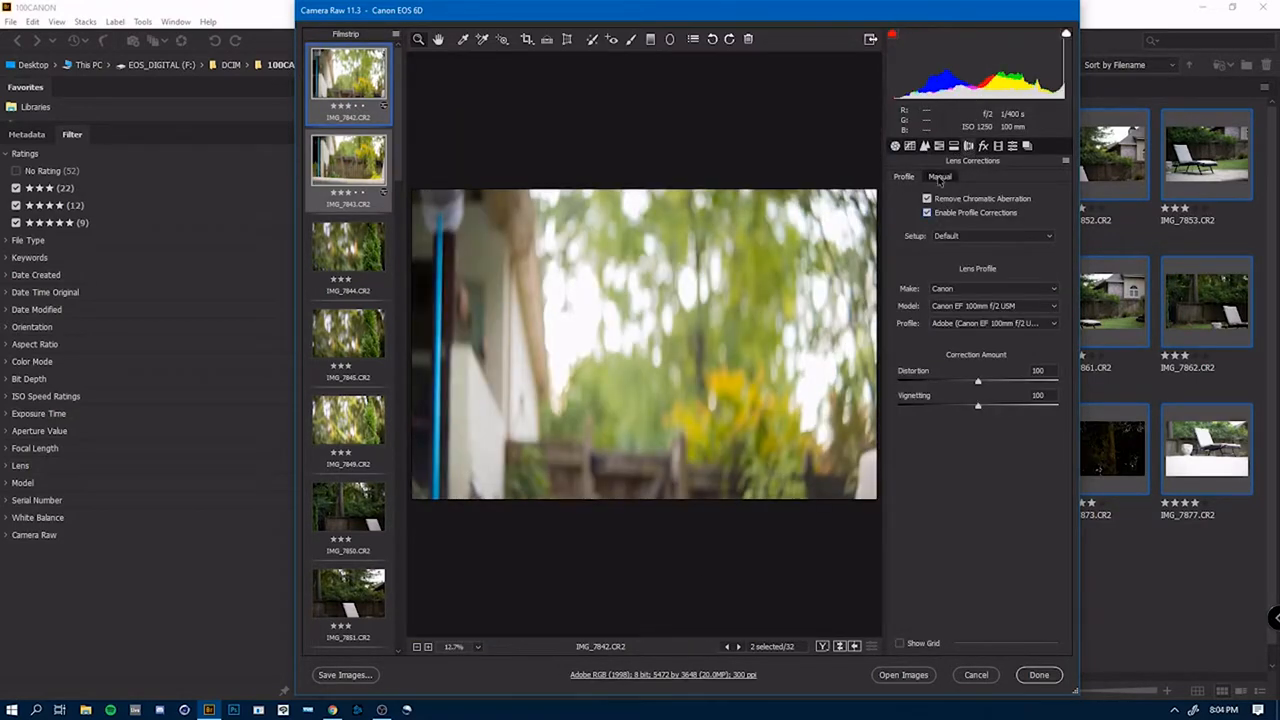
left_click(940, 176)
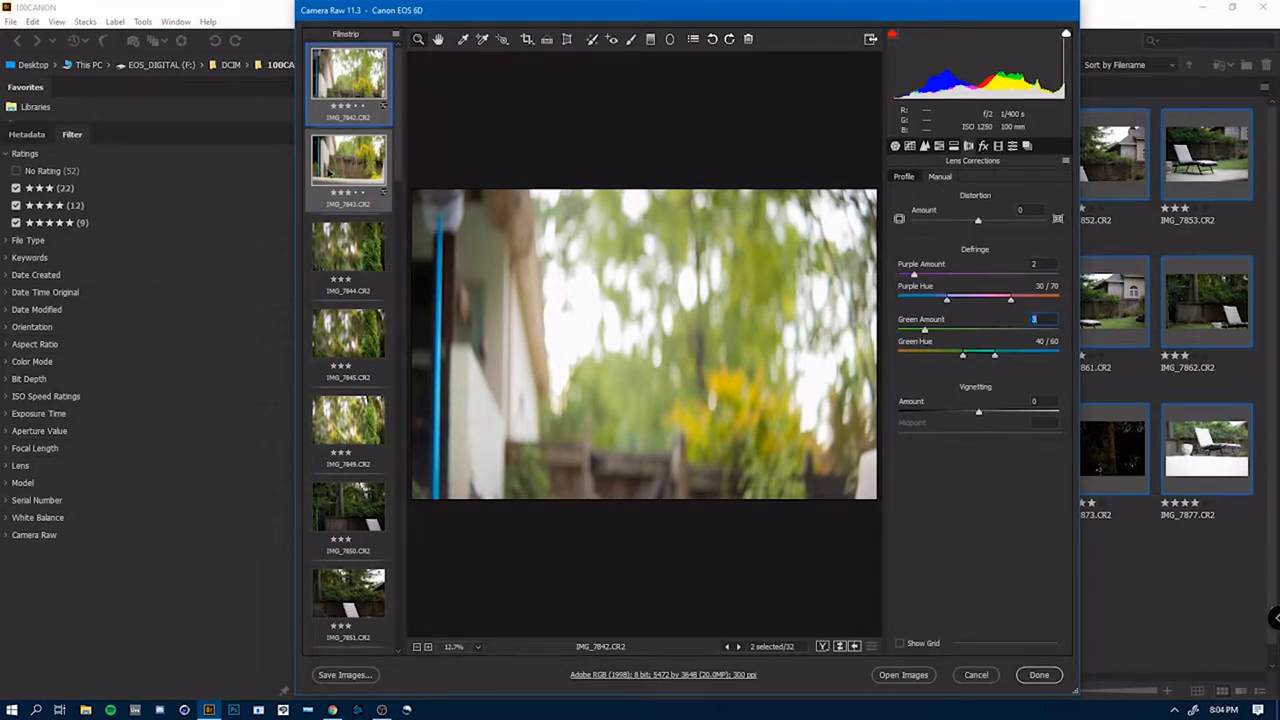
- Step through the following photos judging focus and flag the blurry ones for deletion
left_click(348, 164)
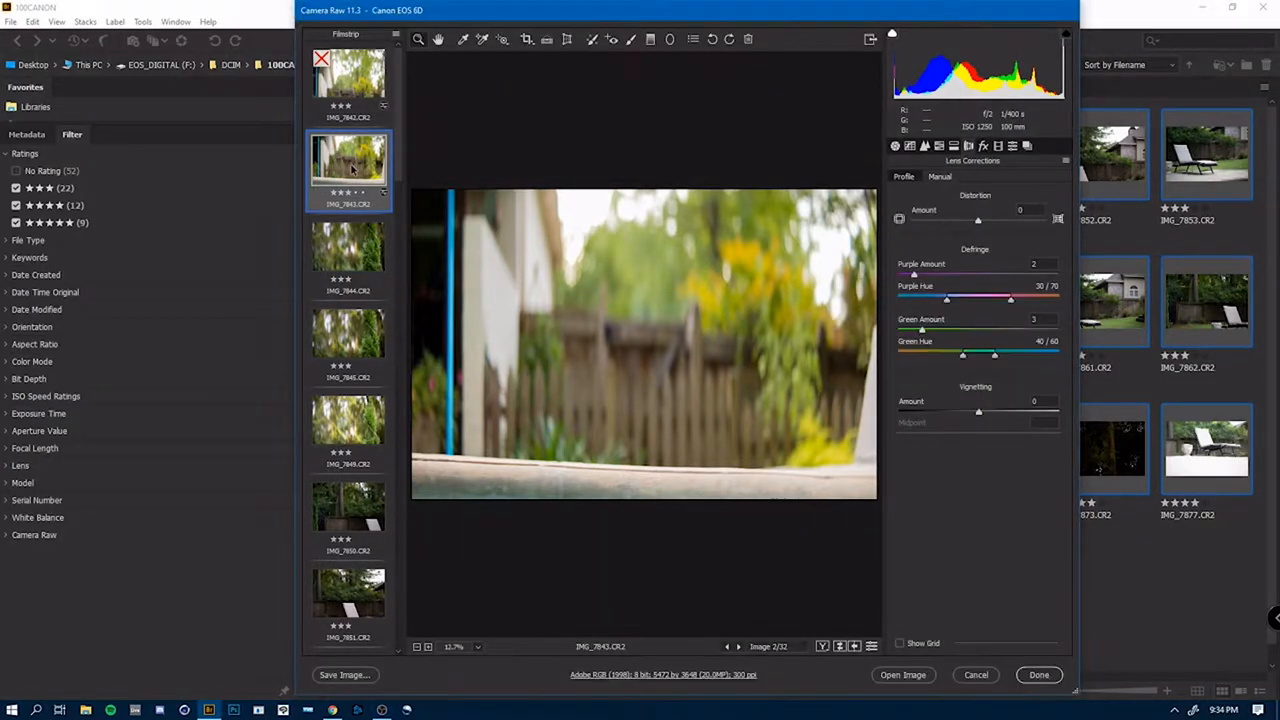
left_click(348, 332)
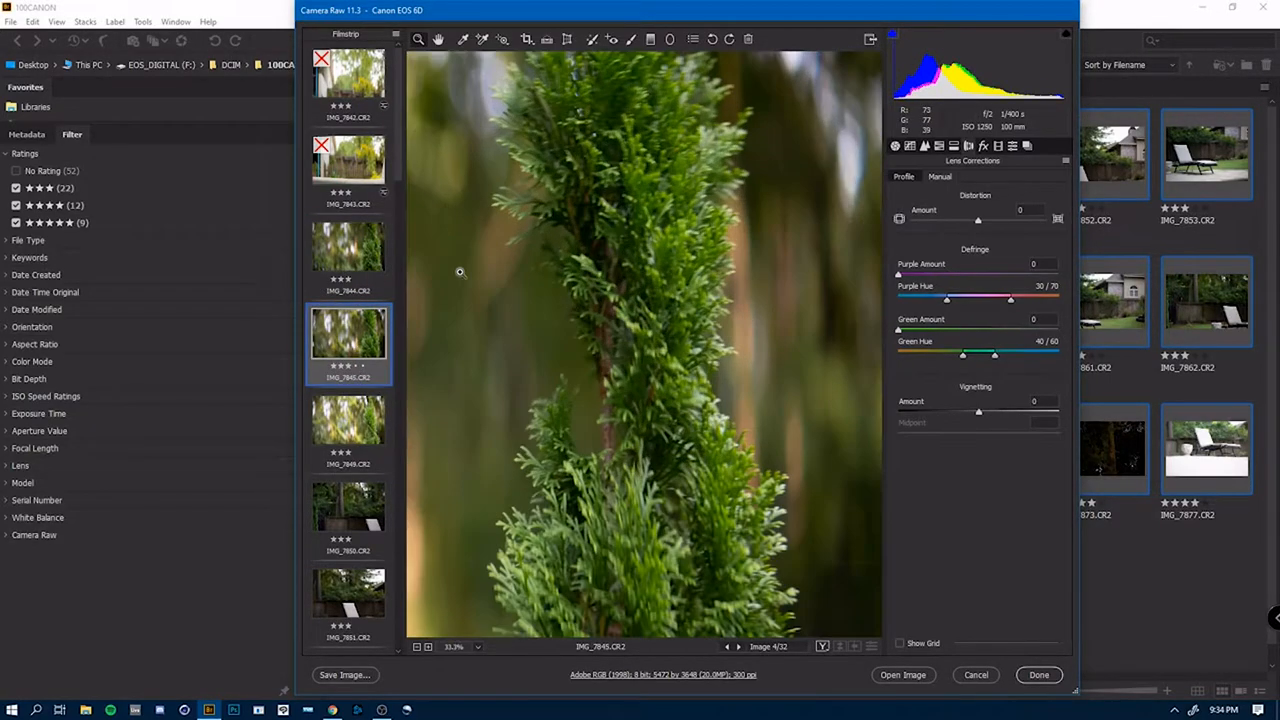
left_click(348, 420)
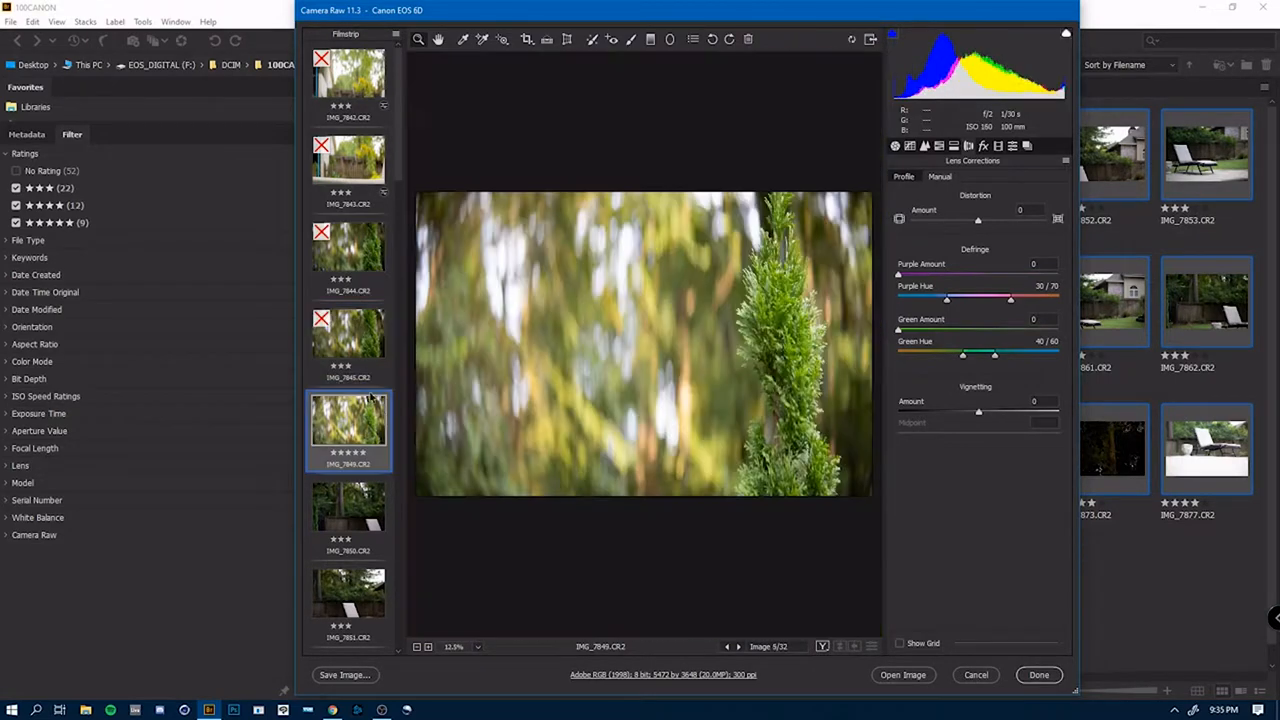
left_click(738, 646)
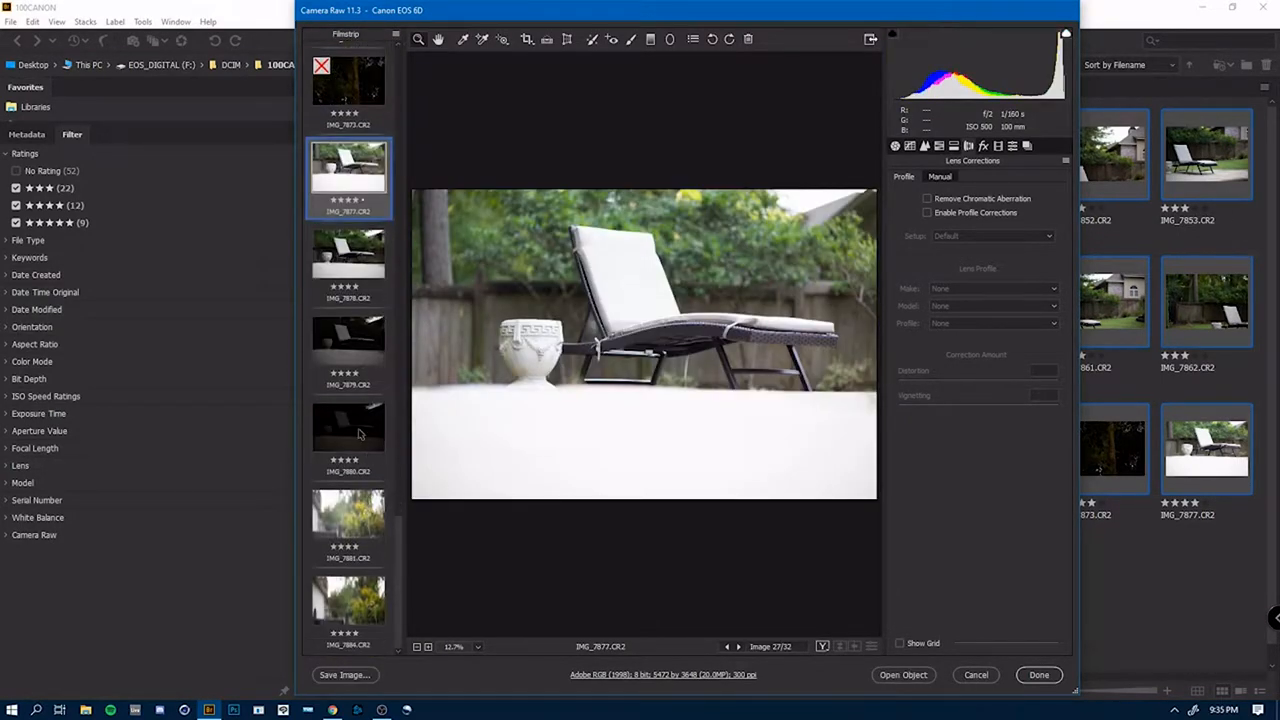
- Enable the Canon lens profile corrections on the fence-and-chair photo
left_click(348, 600)
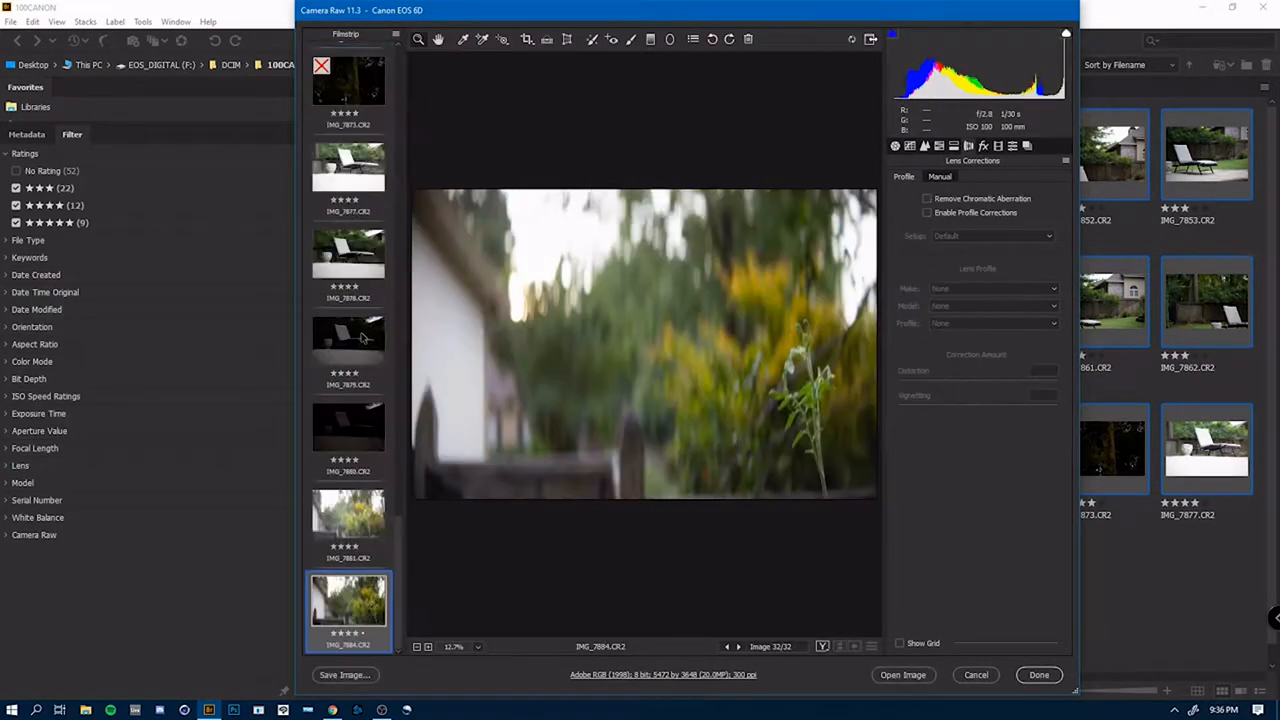
left_click(348, 252)
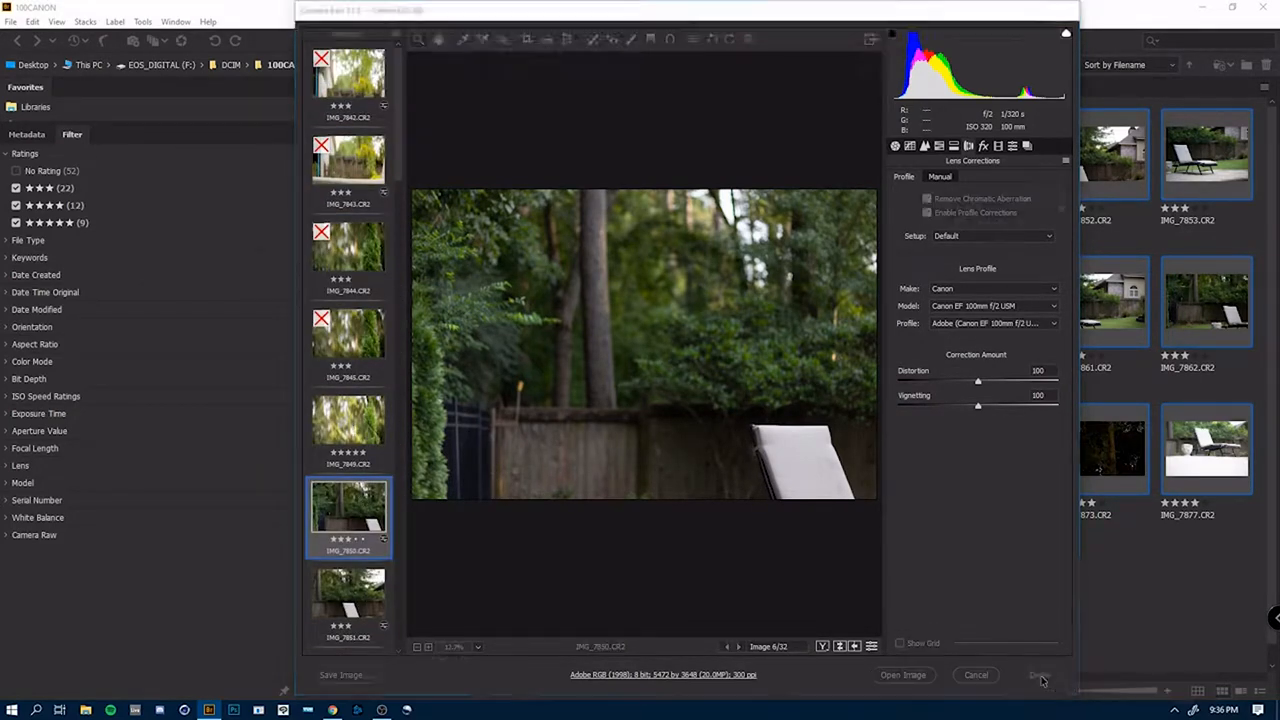
- Finish the raw edits, select the 17 backyard pool frames and send them to Photoshop Photomerge
left_click(1040, 676)
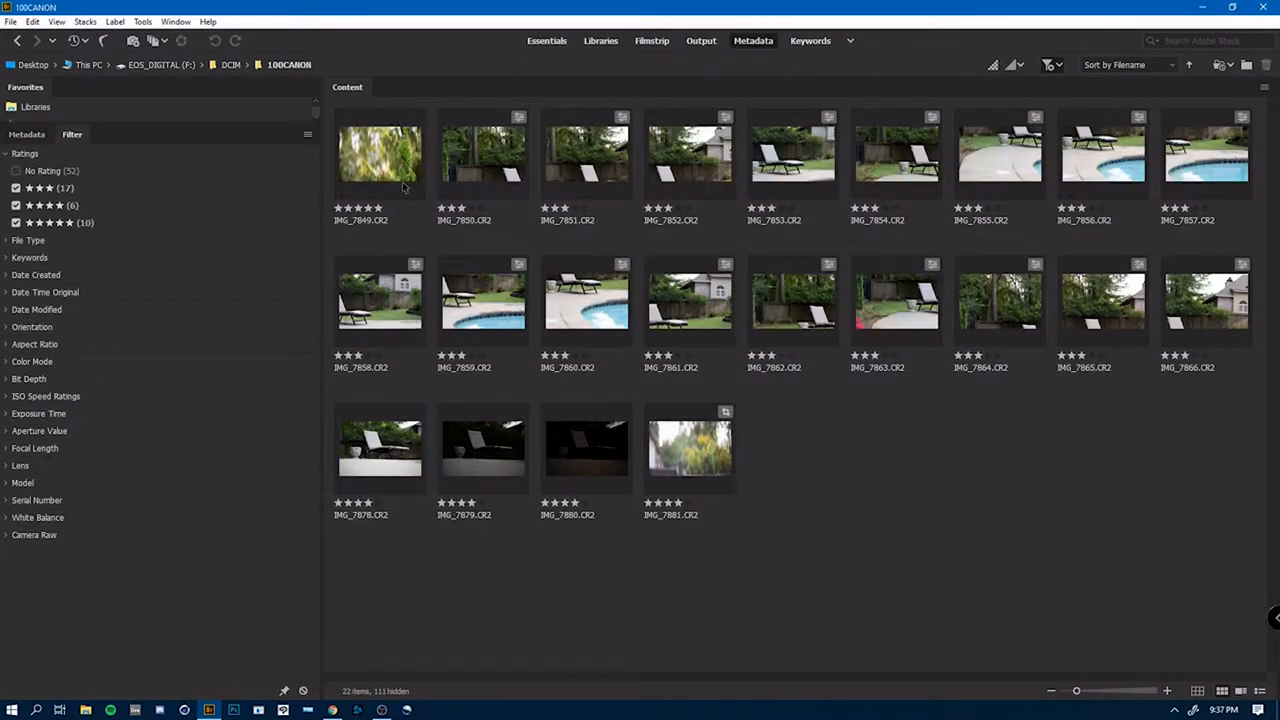
left_click(688, 448)
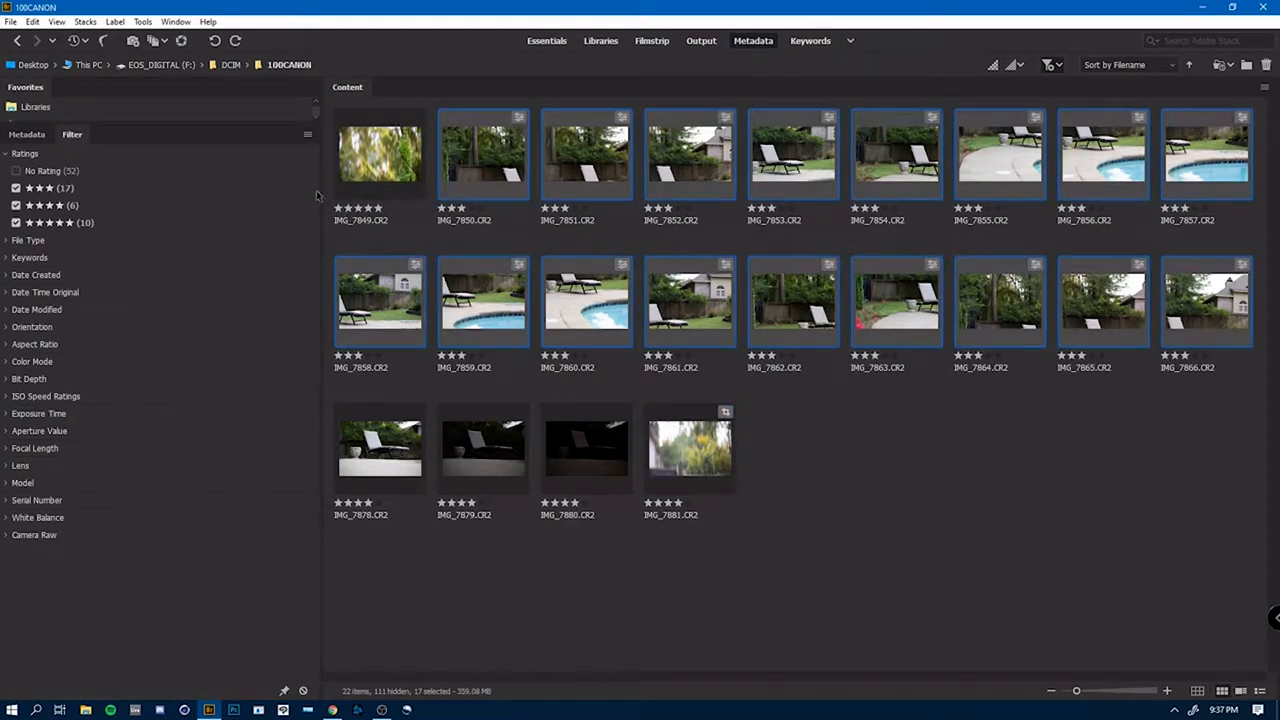
left_click(142, 20)
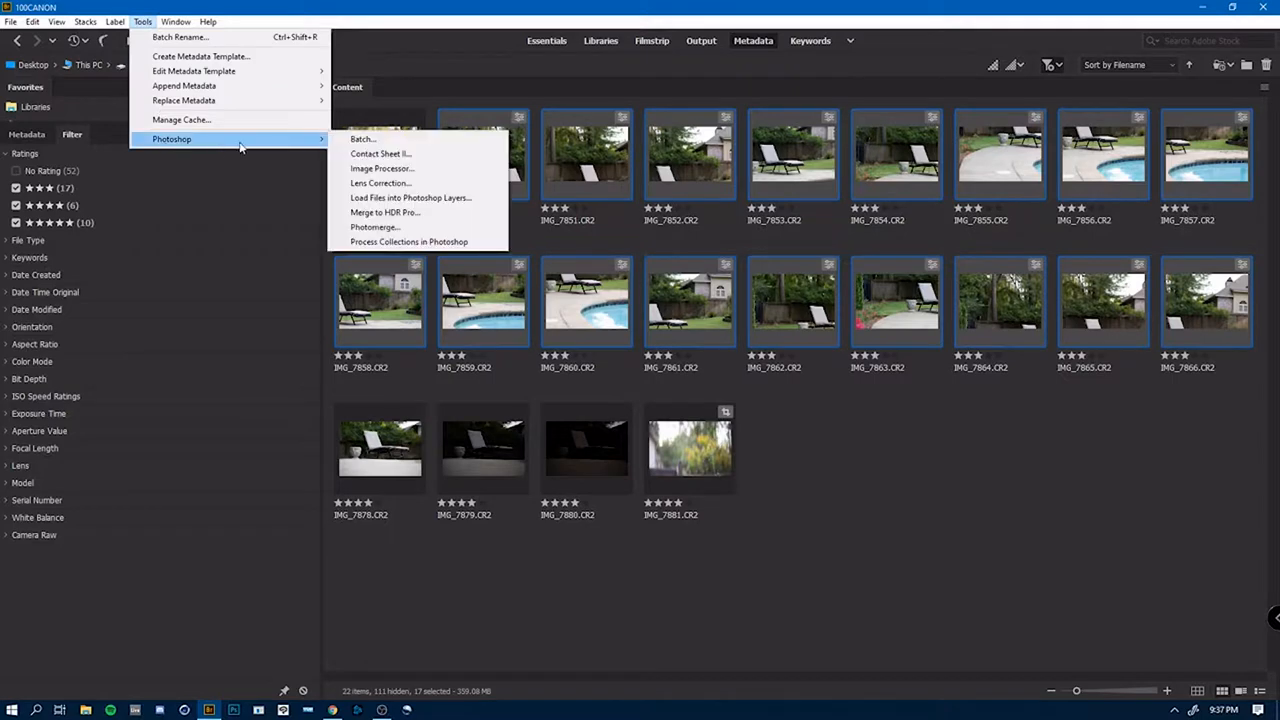
left_click(362, 140)
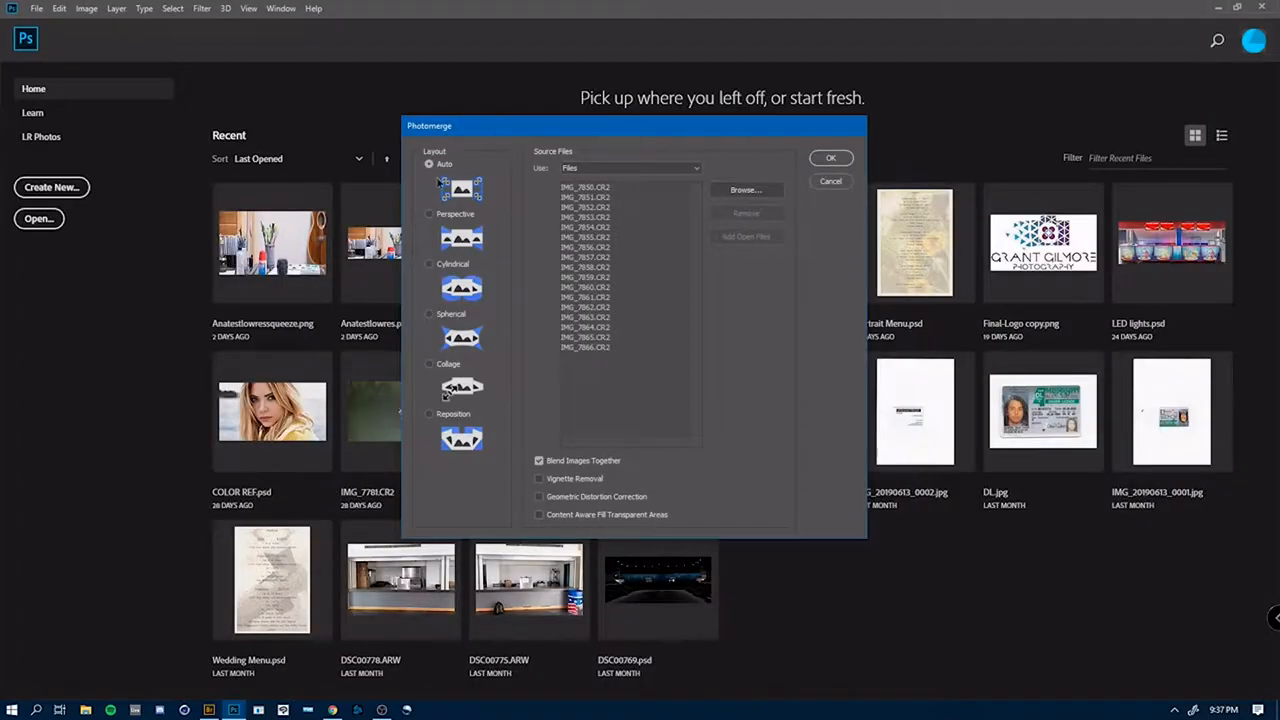
- Run Photomerge with Auto layout and Blend Images Together on the selected frames
left_click(540, 514)
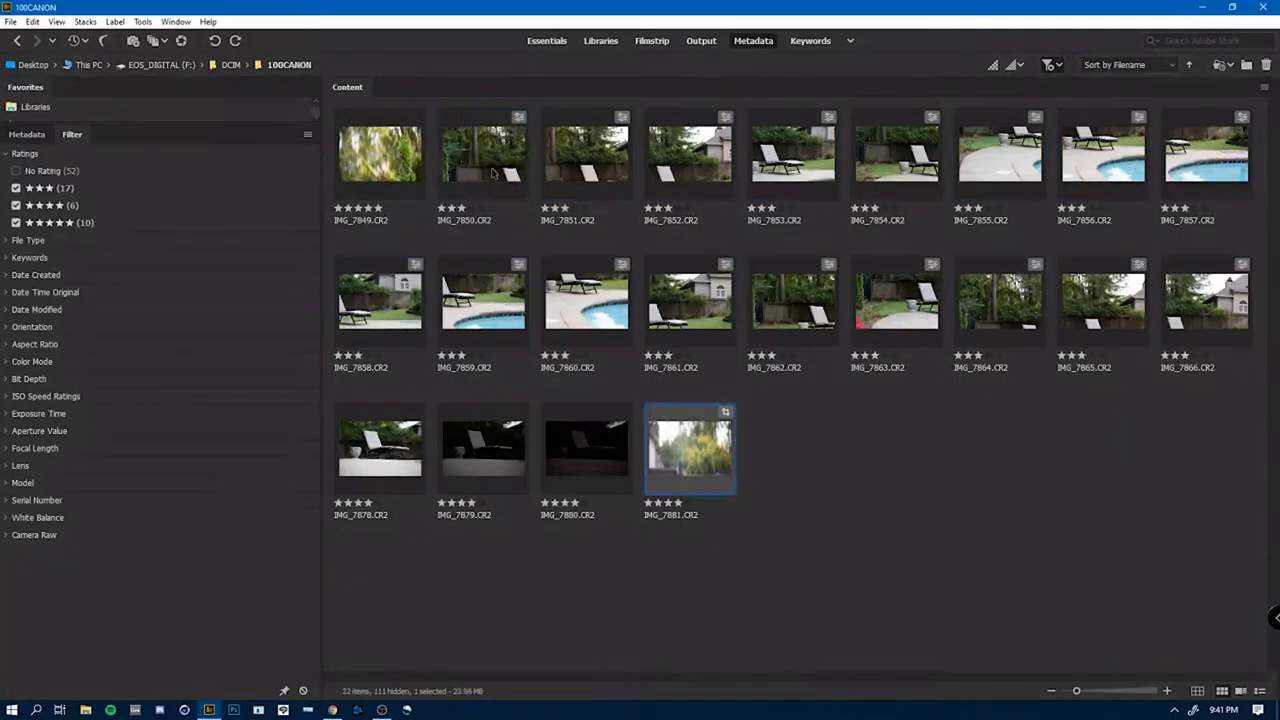
left_click(484, 152)
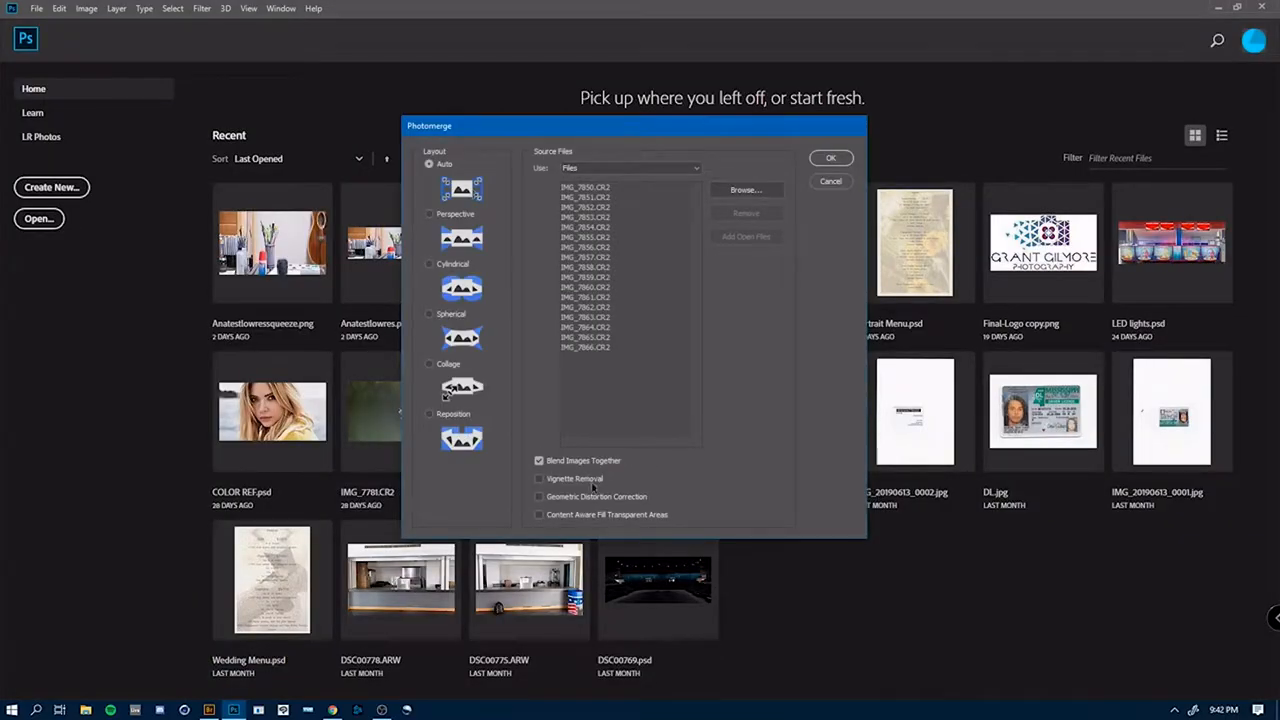
left_click(830, 180)
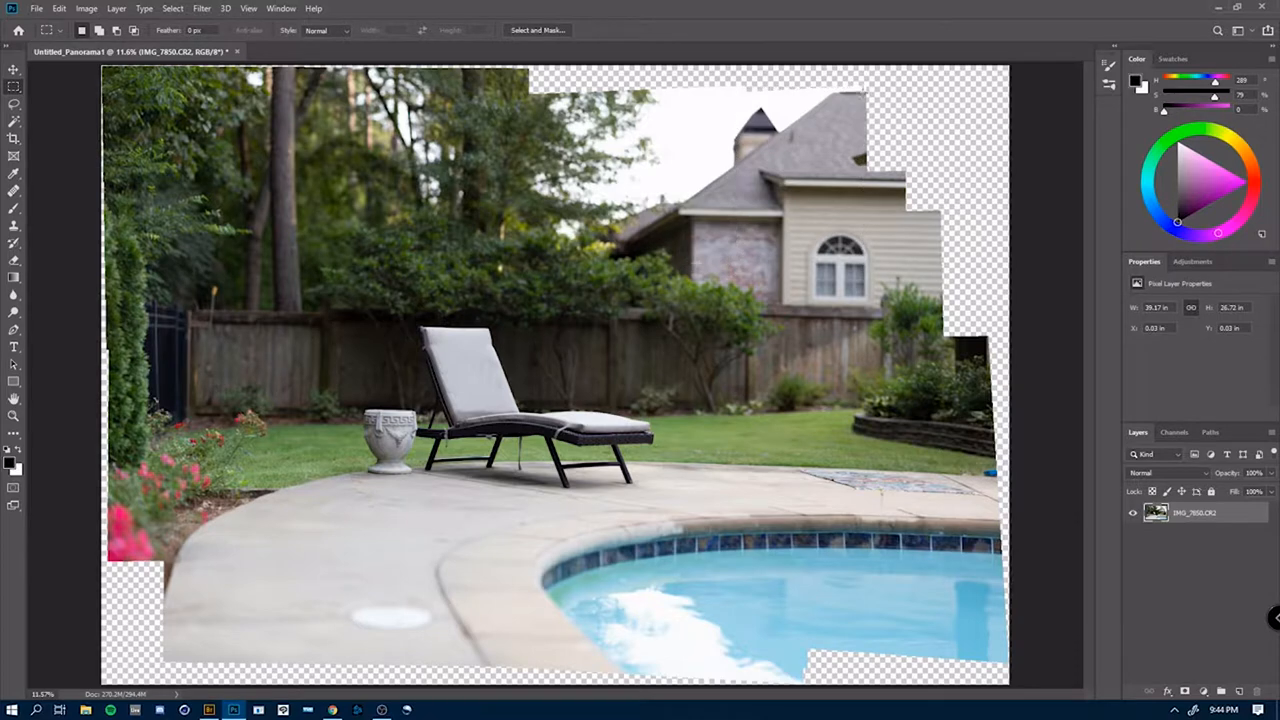
- Crop the panorama to its fully filled rectangle, then place the chair raw photo as a new layer
left_click_drag(164, 90, 862, 650)
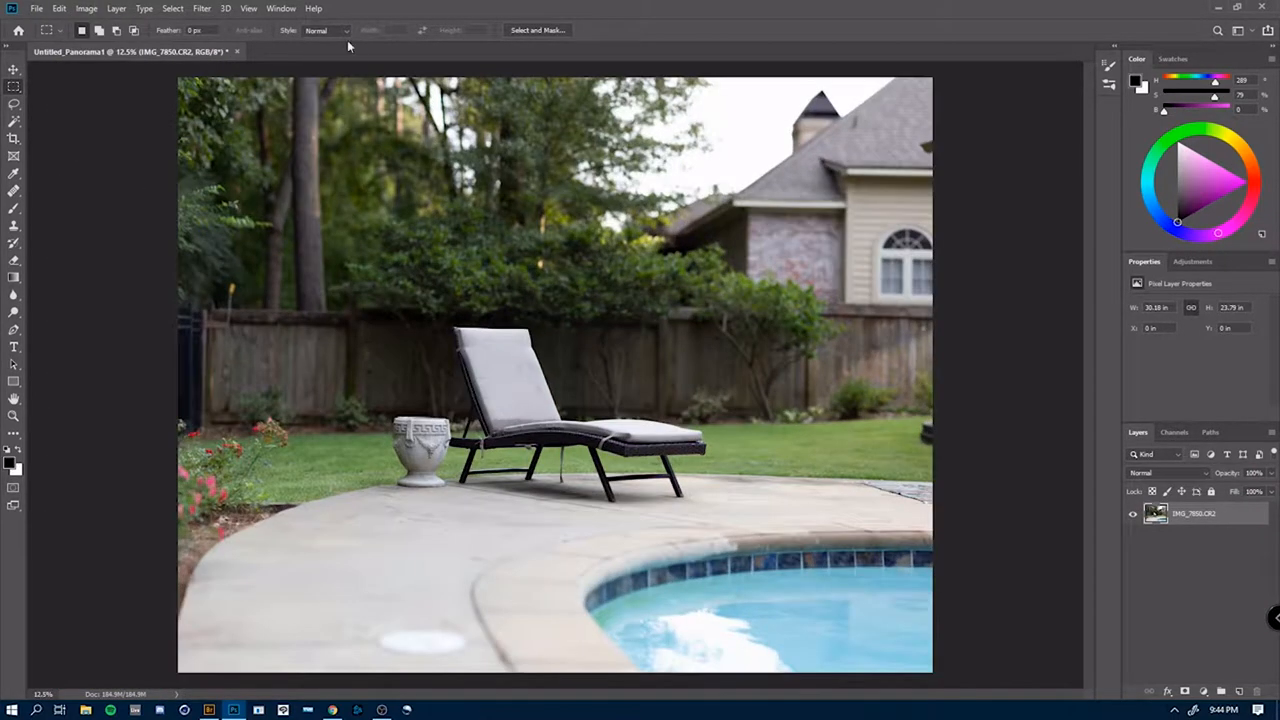
right_click(500, 420)
type("9")
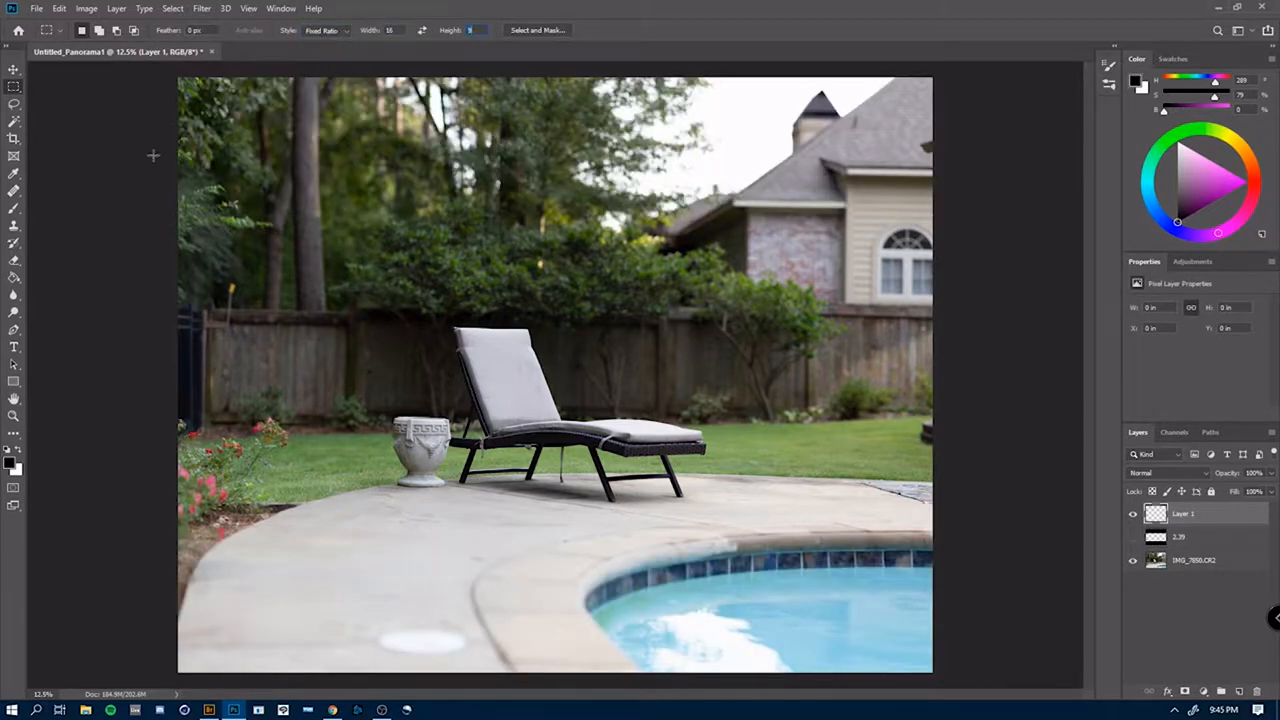
left_click_drag(180, 156, 930, 584)
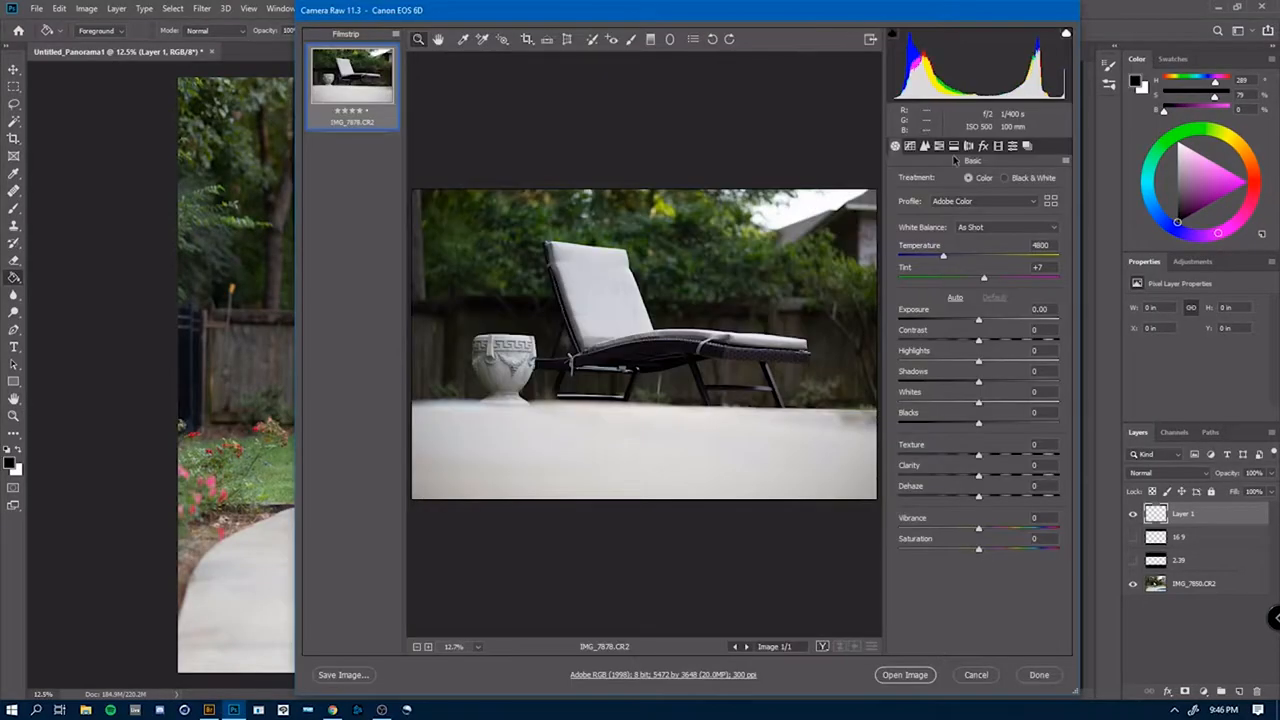
left_click(1040, 674)
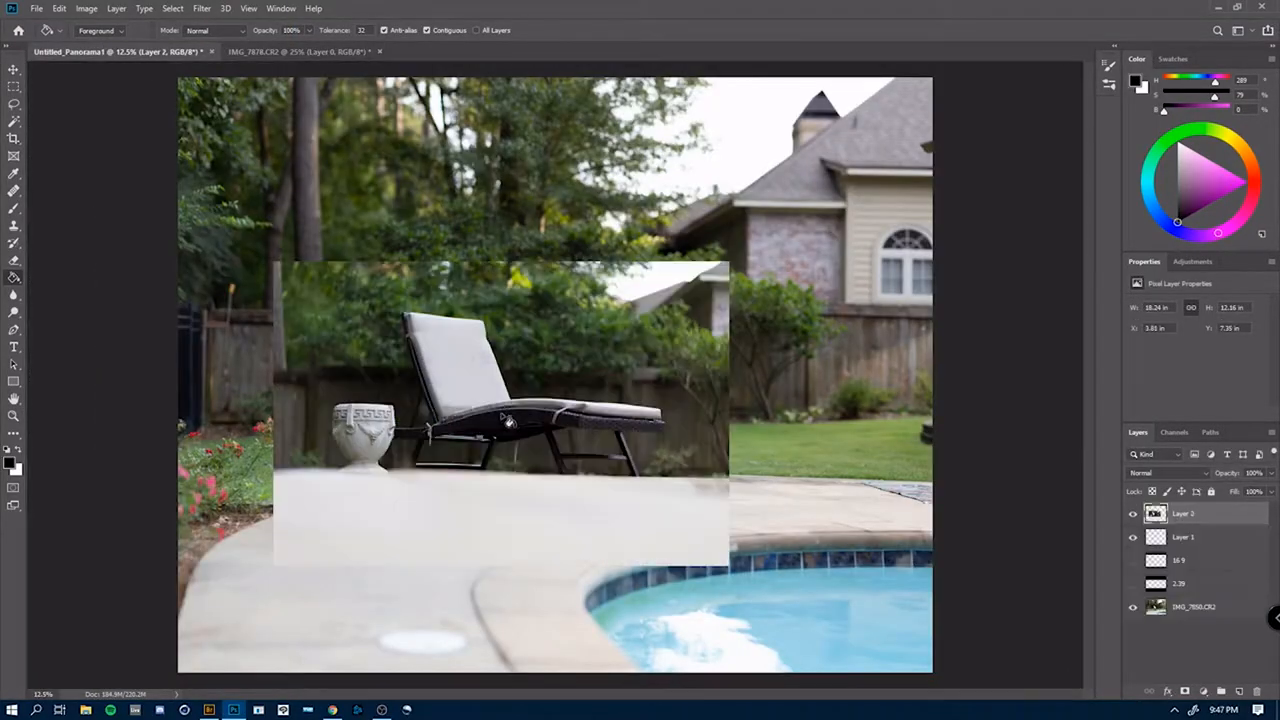
- Fit the chair layer over the panorama, add a 'Normal Photo Resolution' label, then hide the overlay
left_click_drag(500, 420, 560, 360)
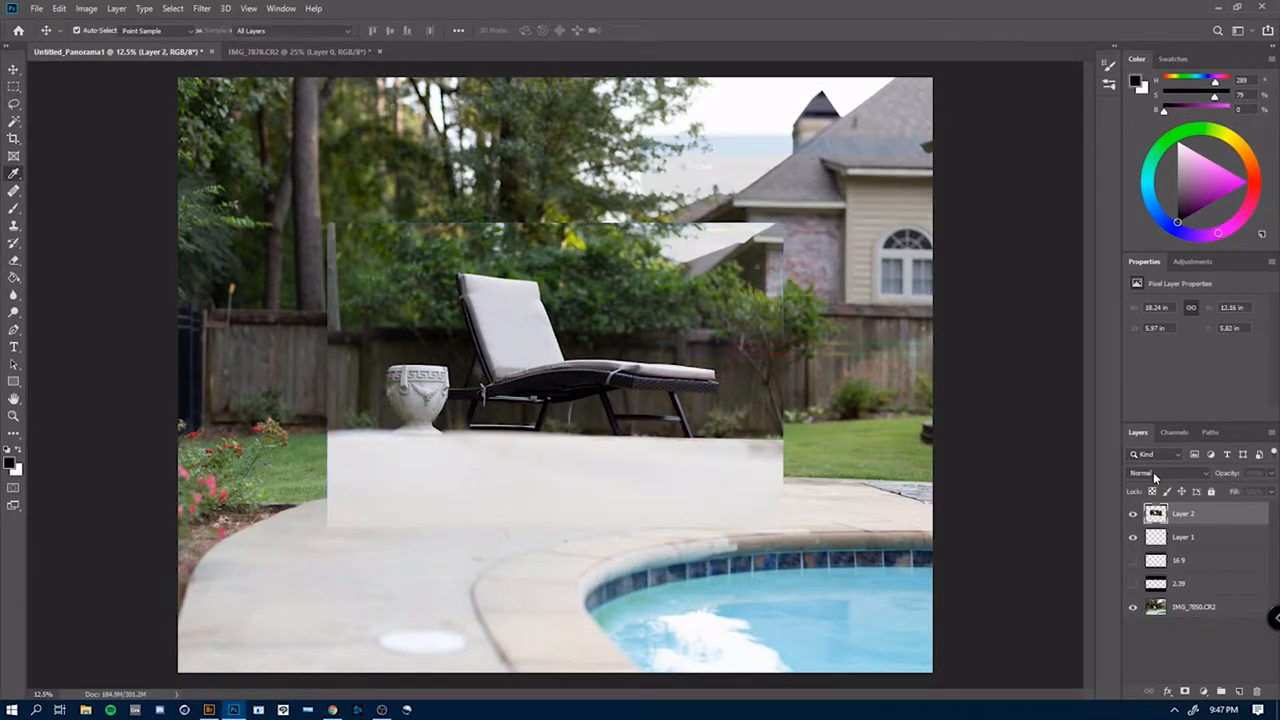
left_click(12, 348)
type("Normal Photo Resolution")
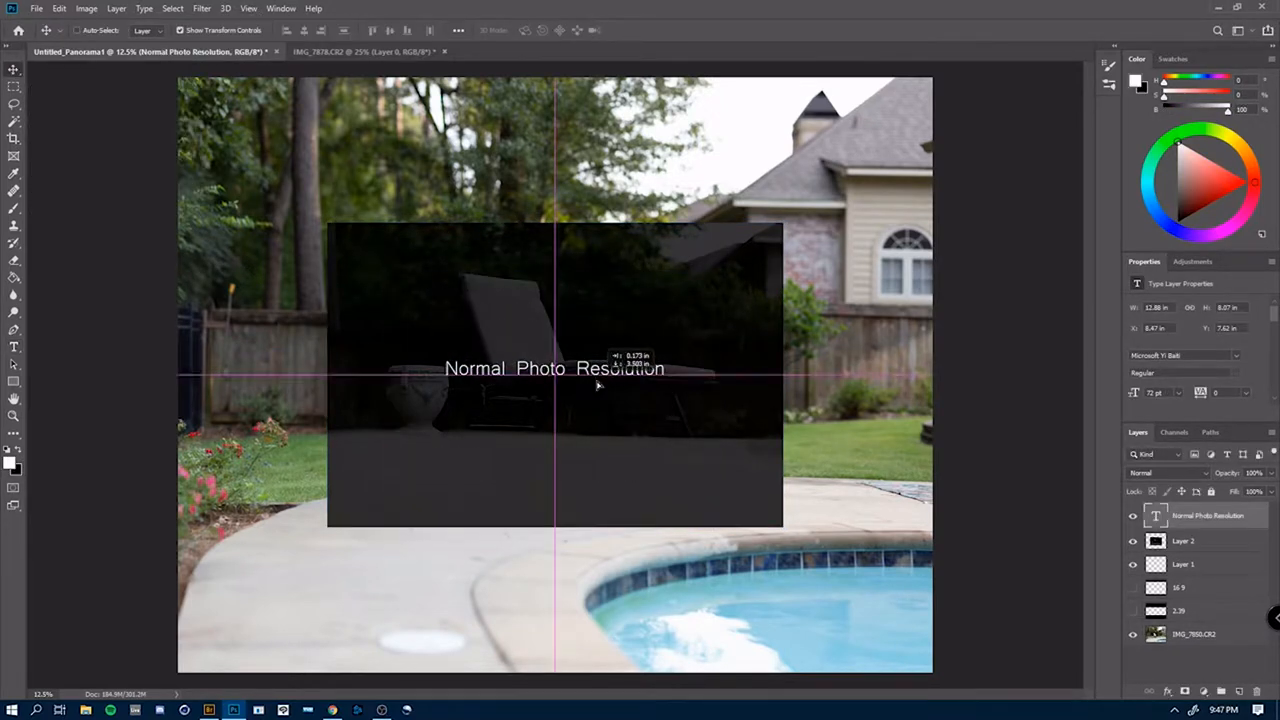
right_click(1184, 536)
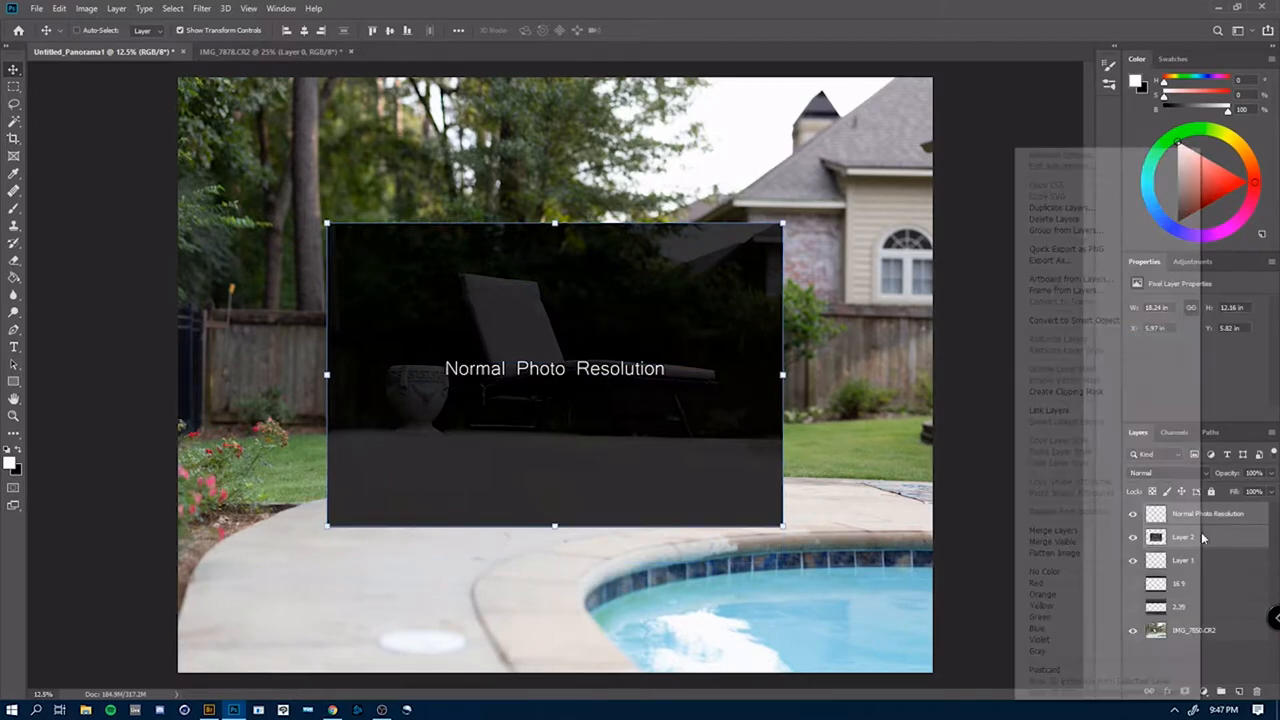
right_click(1184, 536)
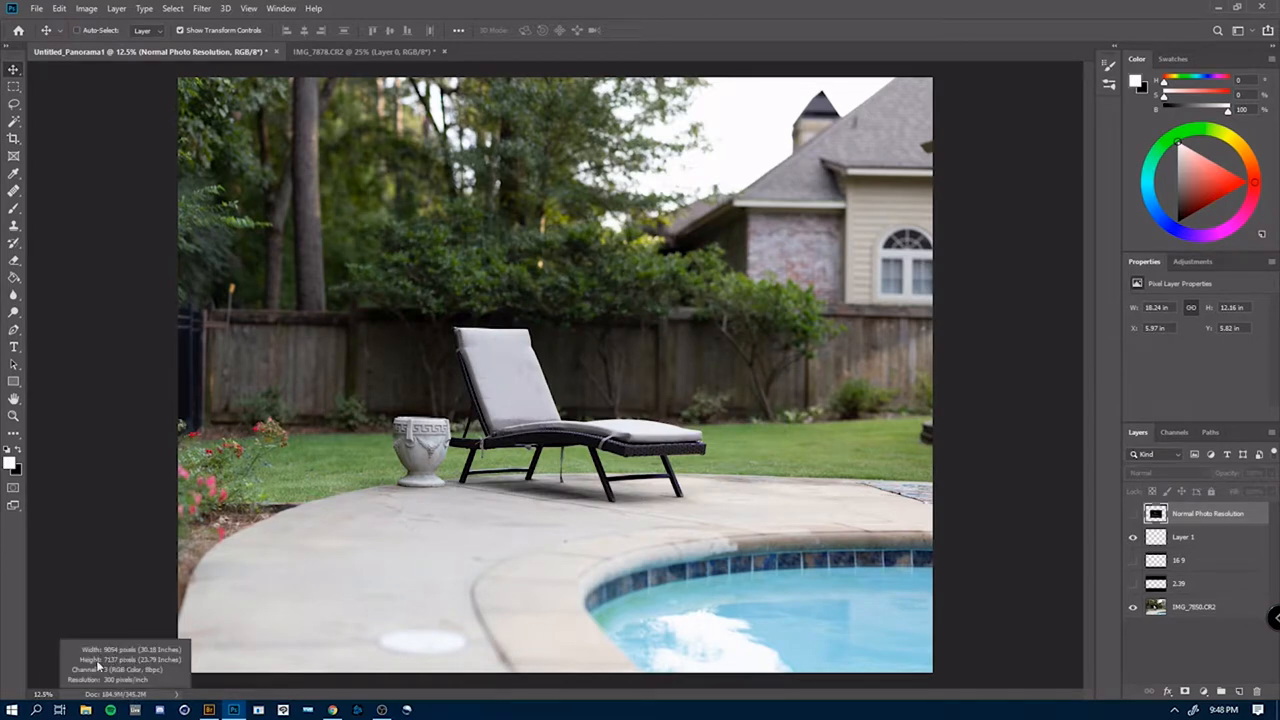
- Read the panorama's pixel dimensions and inspect its detail at full size
left_click(360, 52)
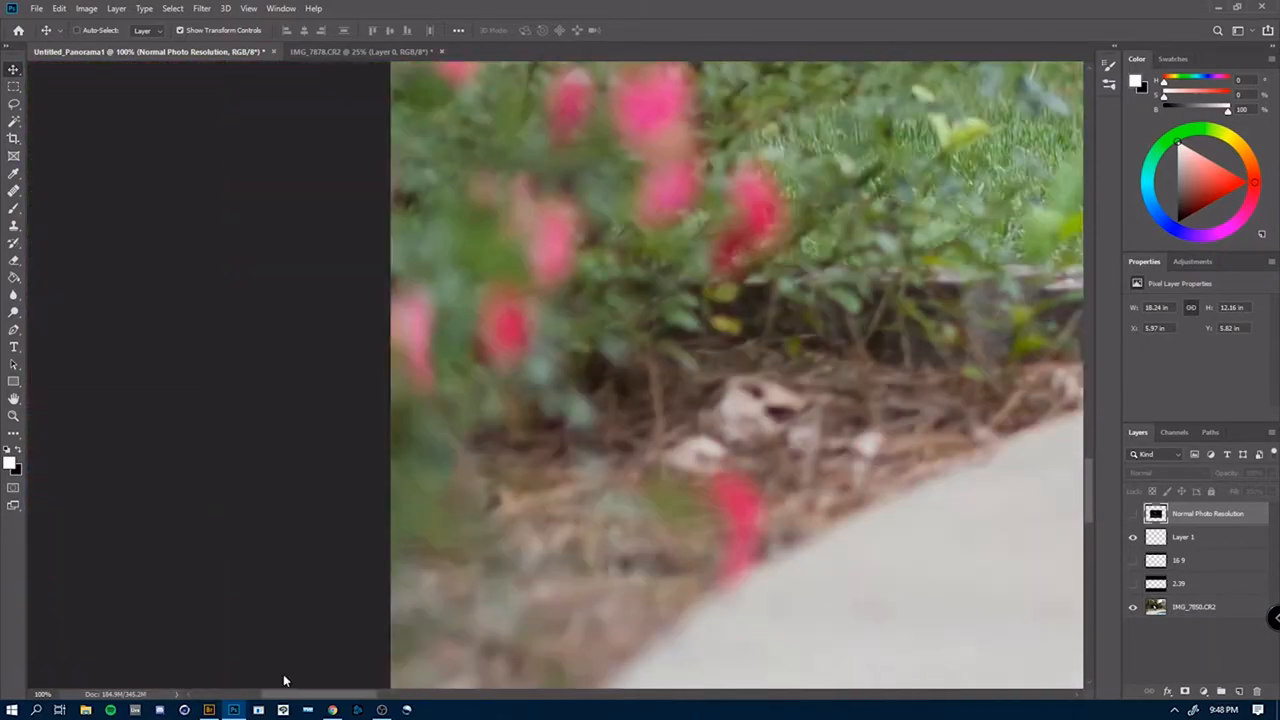
scroll("right", 3)
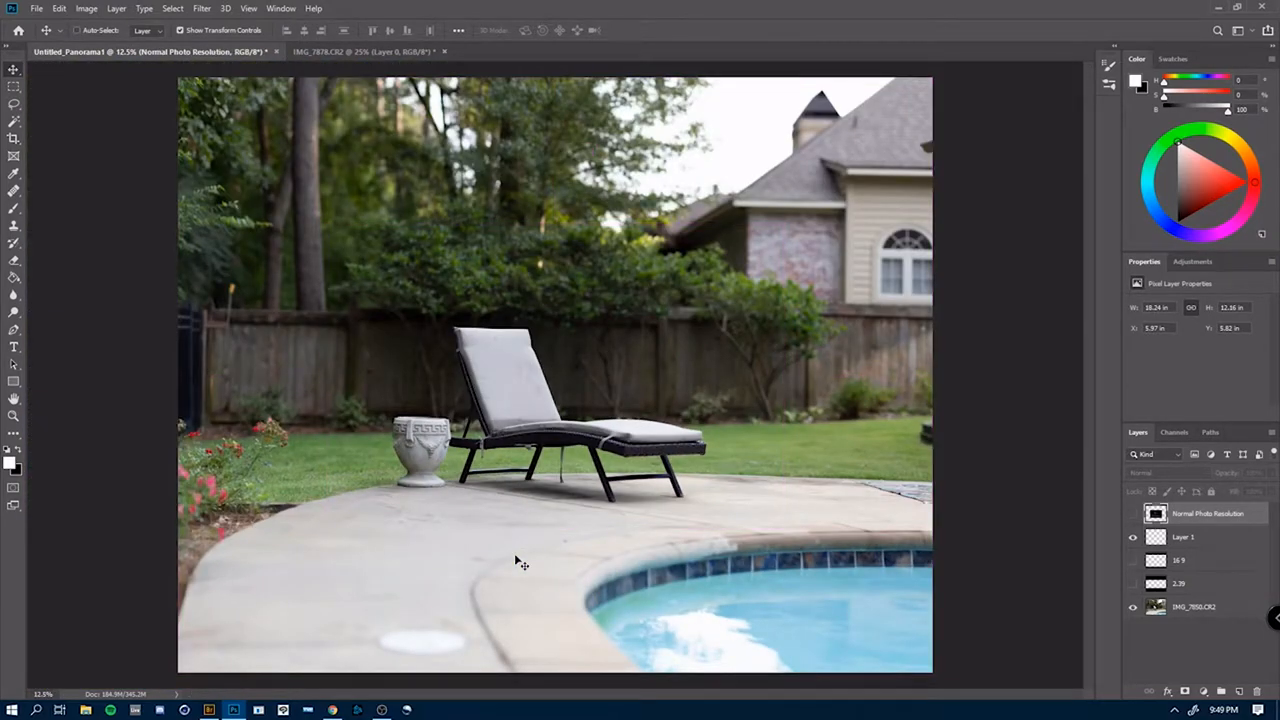
mouse_move(1108, 508)
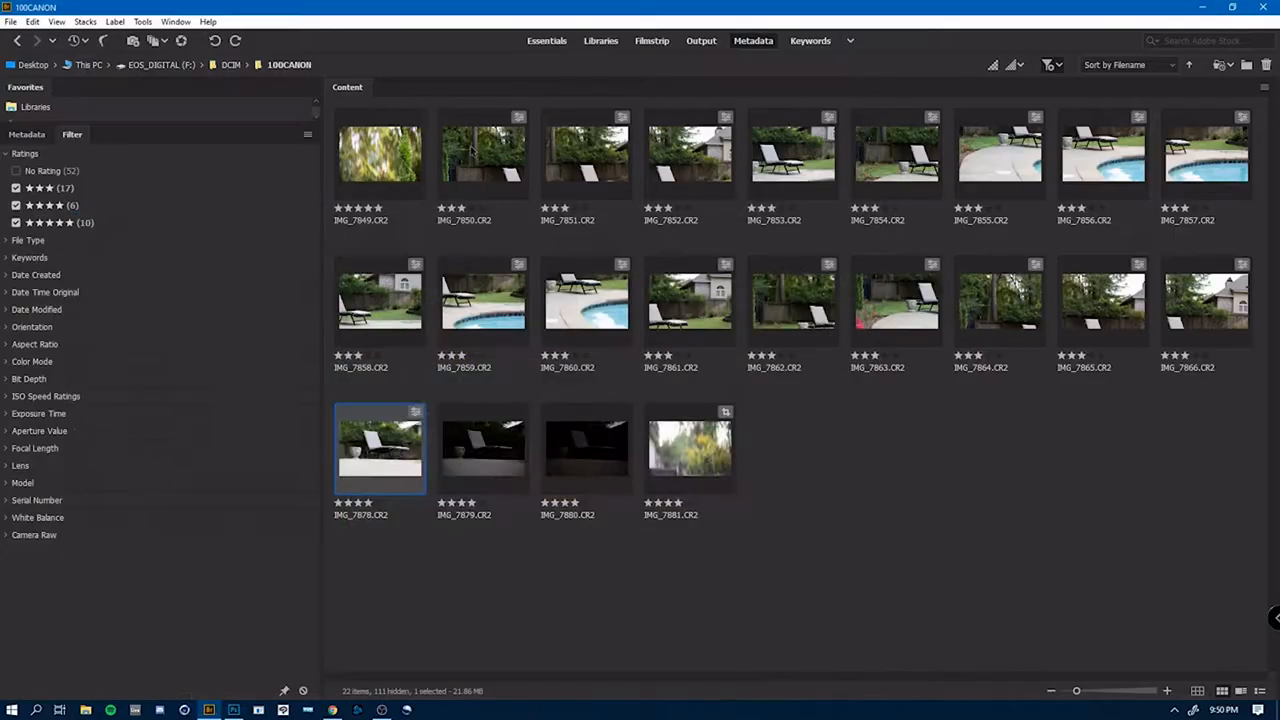
- Merge the chair brackets in HDR Pro with the Flat preset and ghost removal based on the dark exposure
left_click(142, 20)
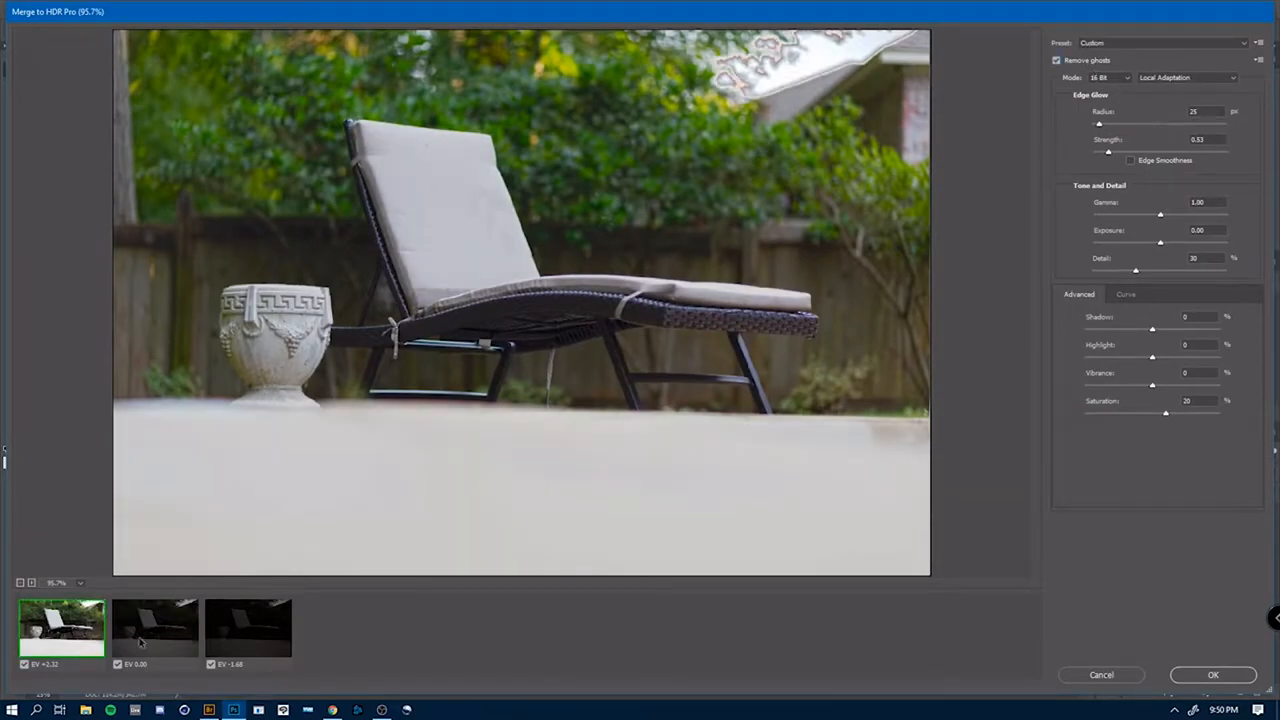
left_click(156, 628)
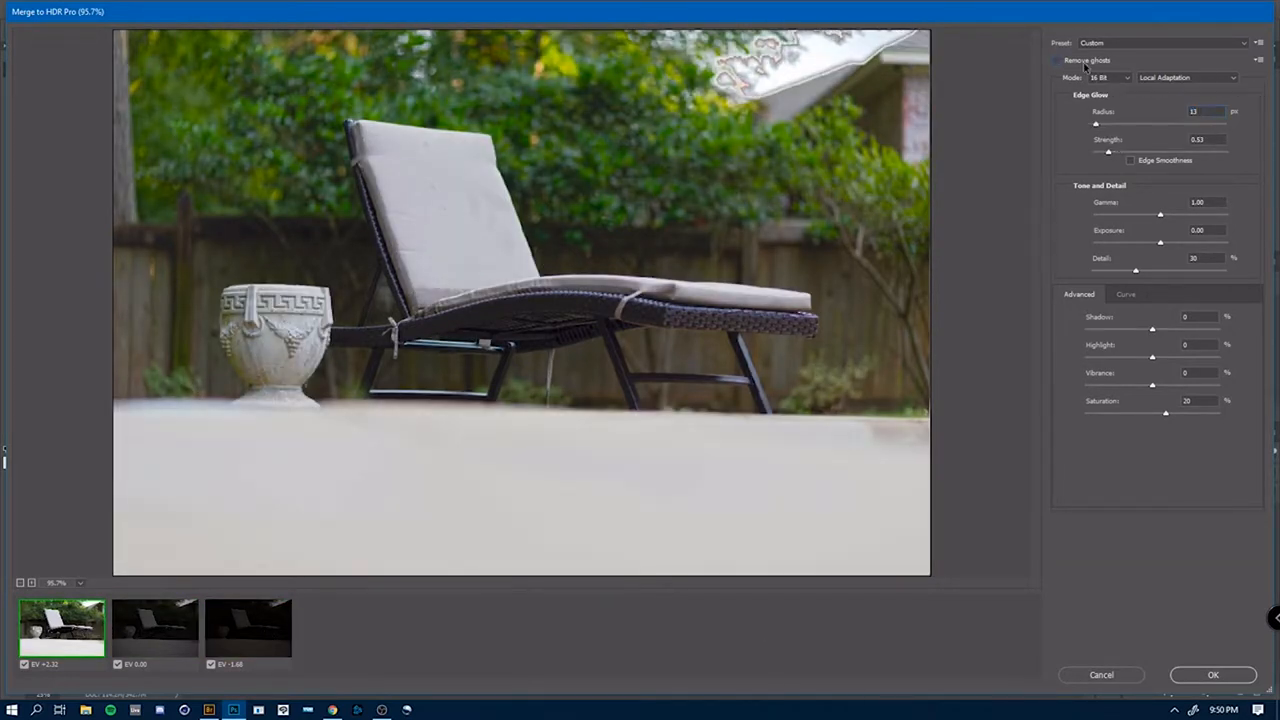
left_click(1160, 42)
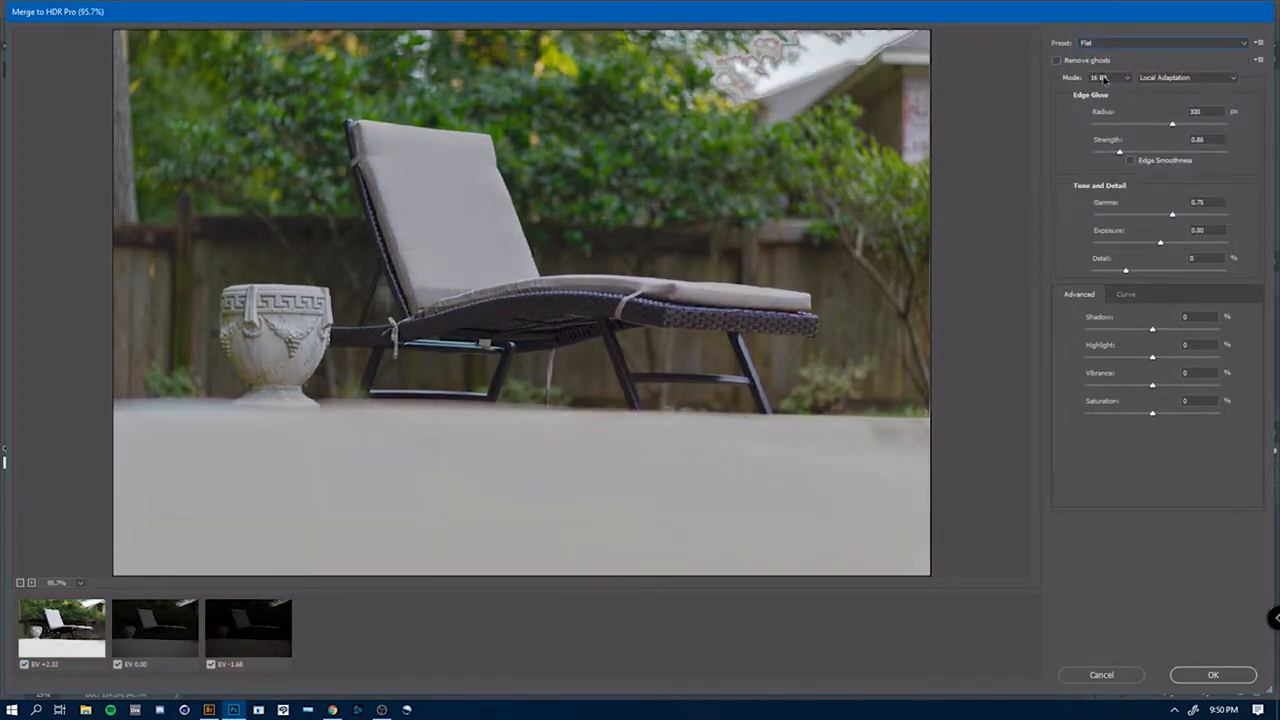
left_click(1056, 60)
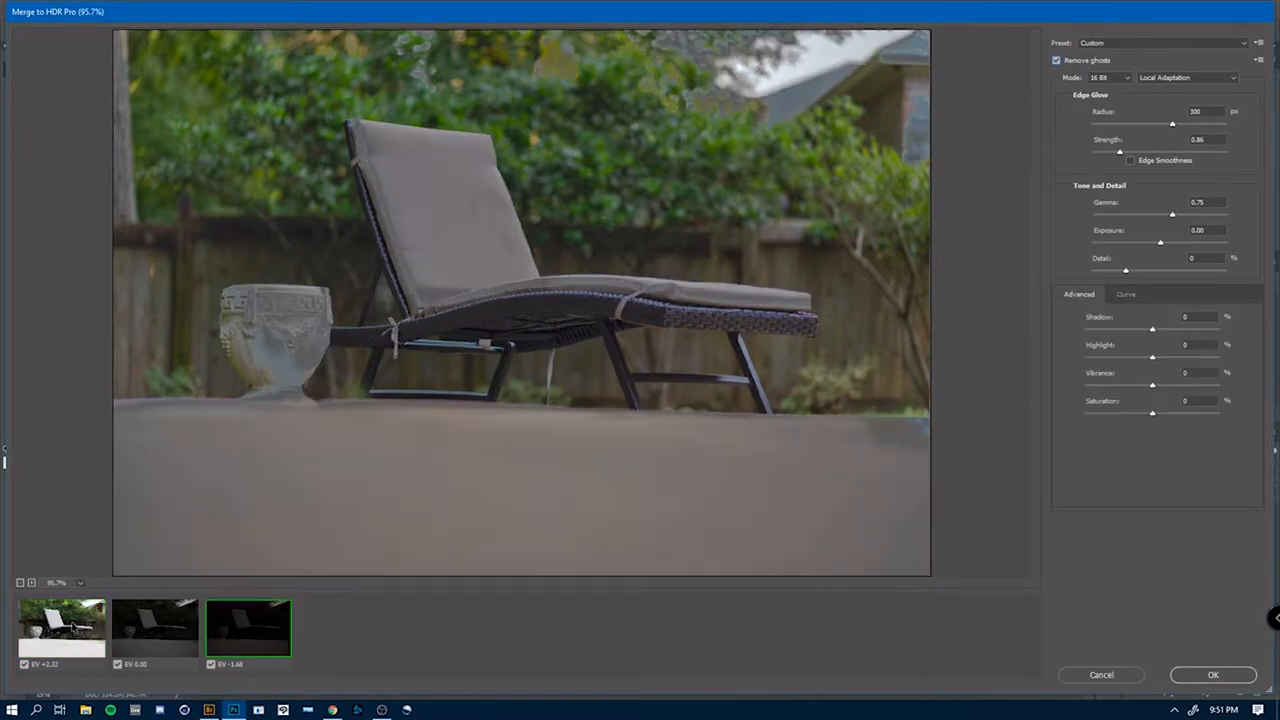
left_click(1212, 674)
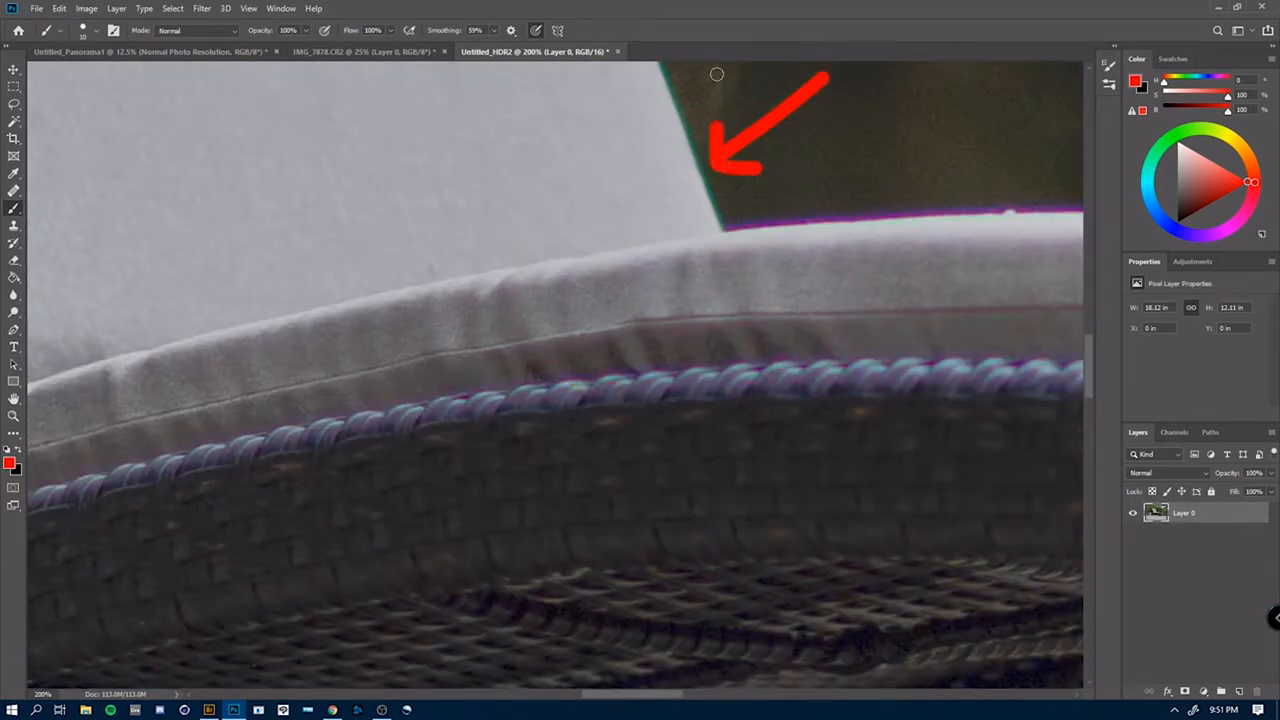
- Mark the purple fringe on the cushion edge, zoom out, and switch to the other chair document
left_click_drag(940, 96, 948, 192)
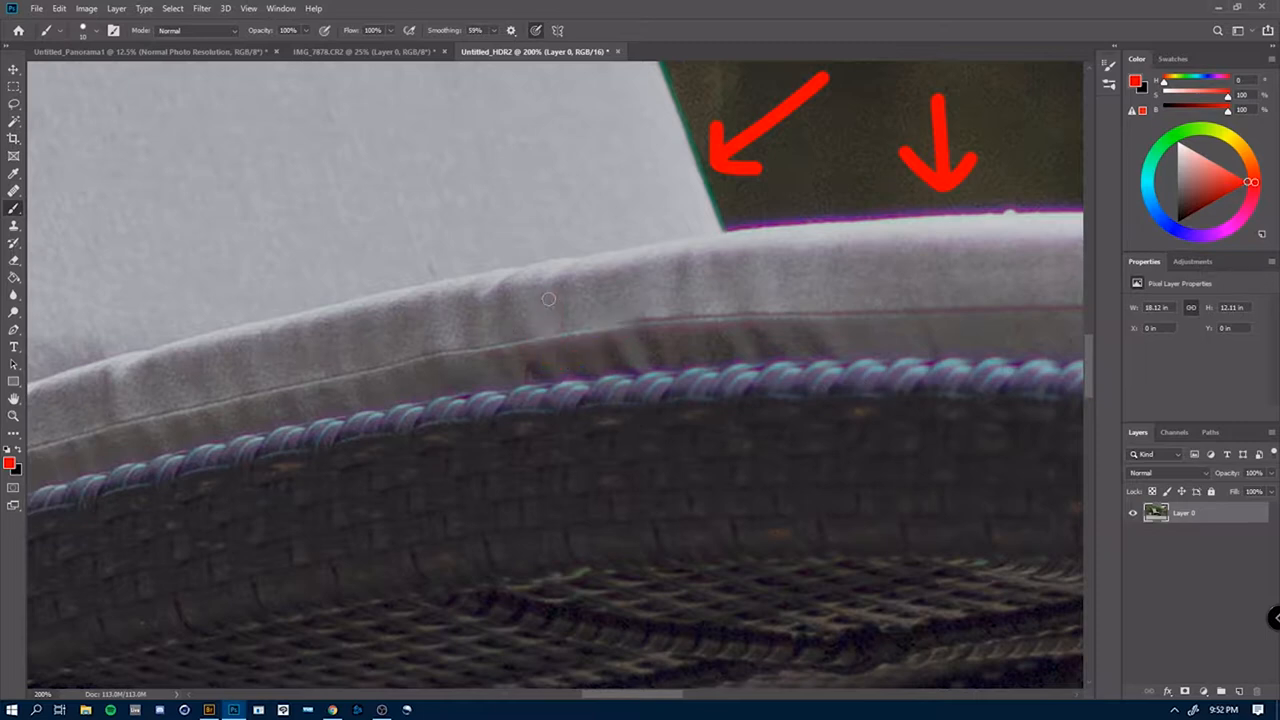
left_click_drag(548, 300, 548, 364)
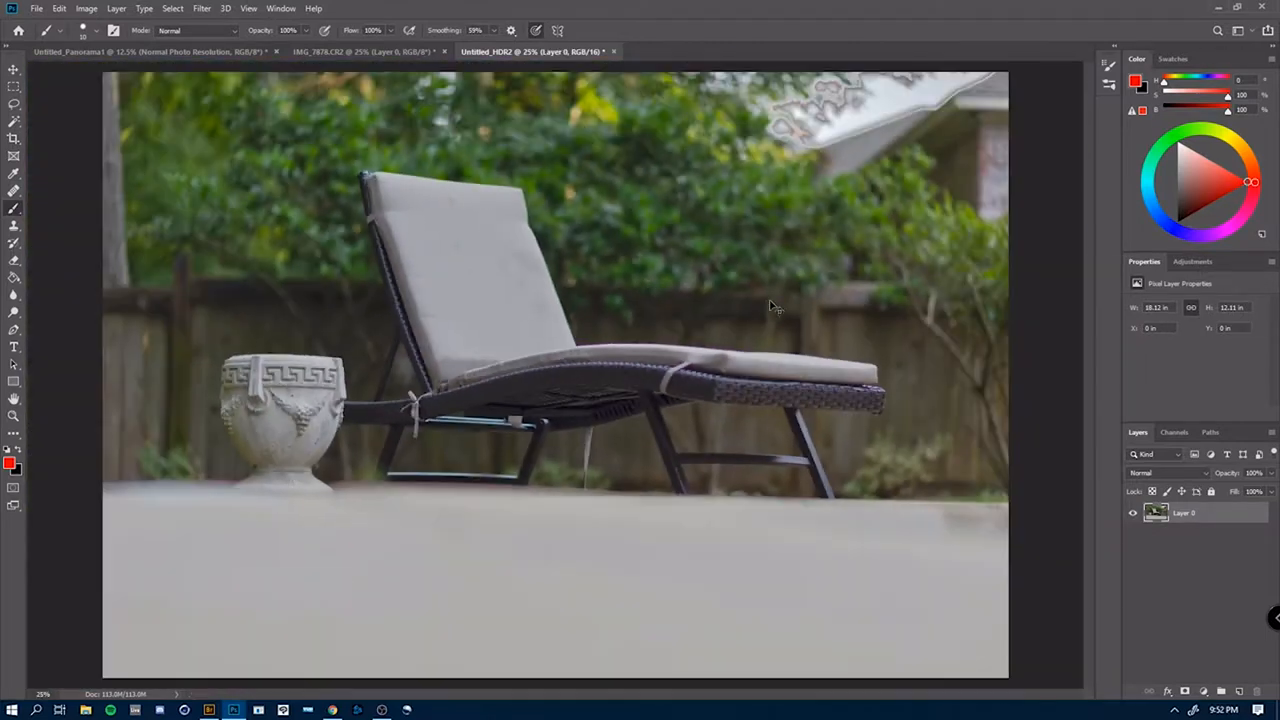
left_click(360, 52)
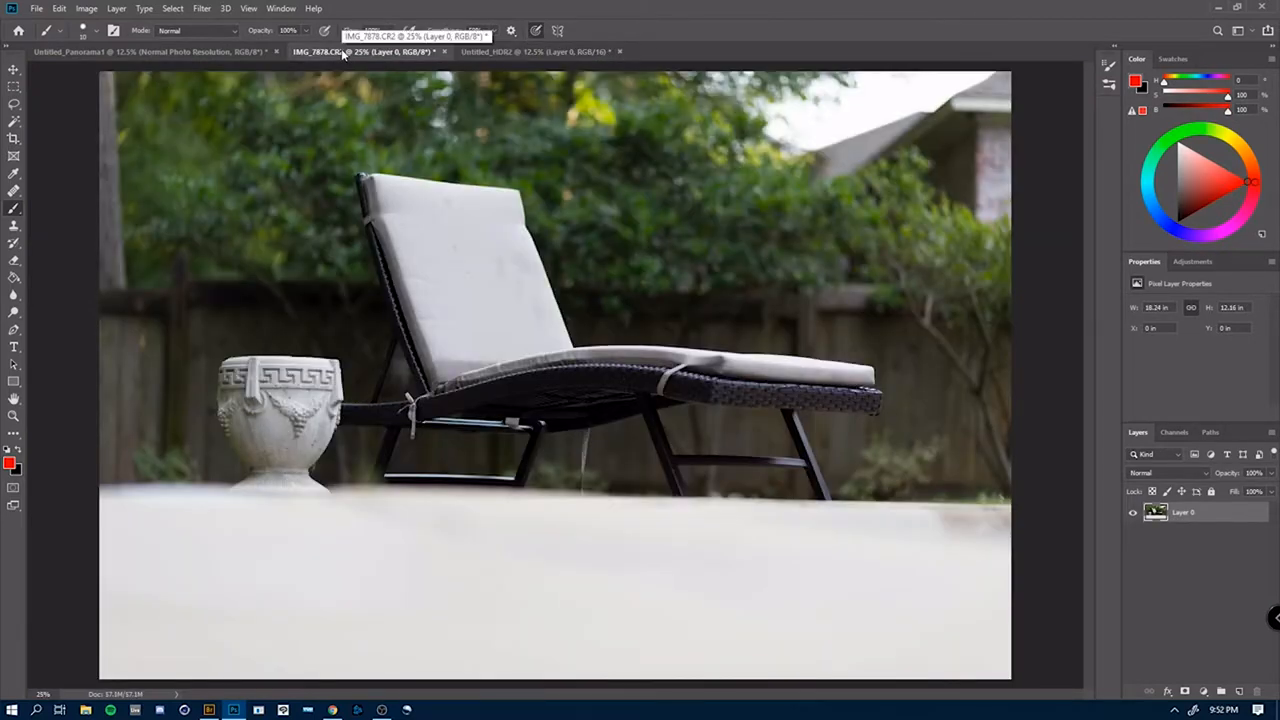
left_click(540, 52)
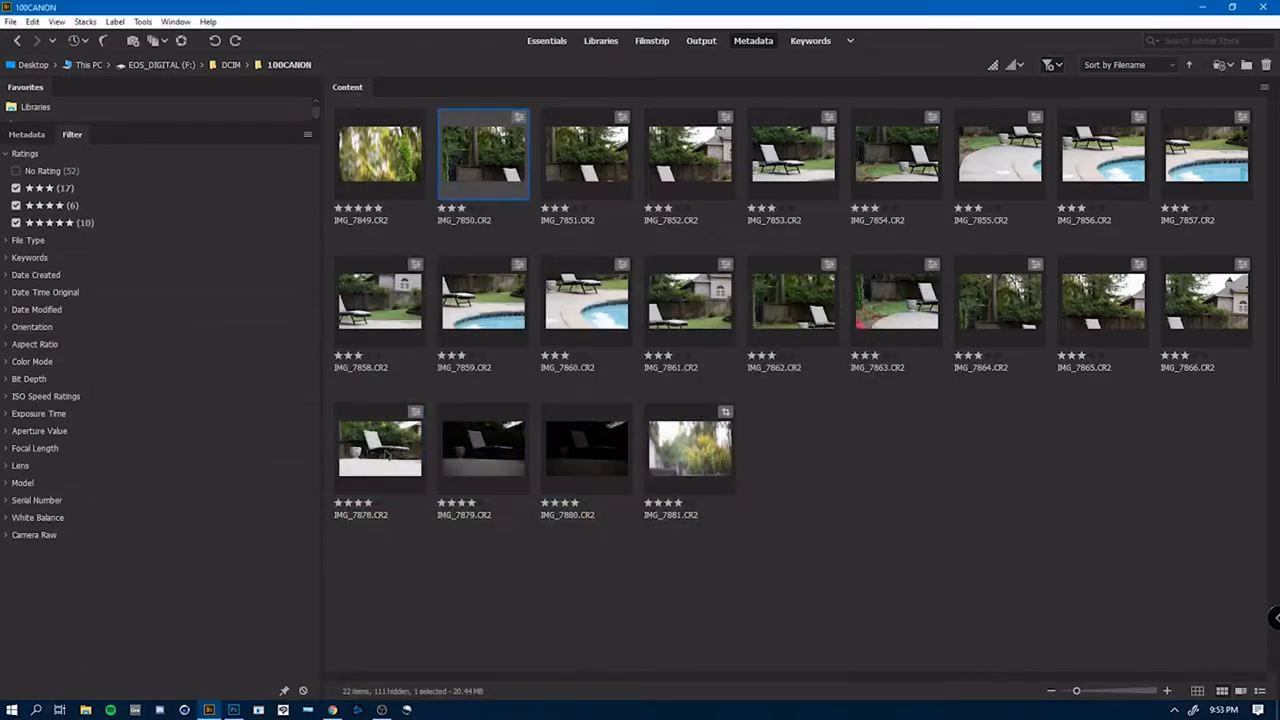
- Open the backyard photos in Camera Raw and shift the lounge chair's split-toning balance toward the warm highlights
double_click(484, 156)
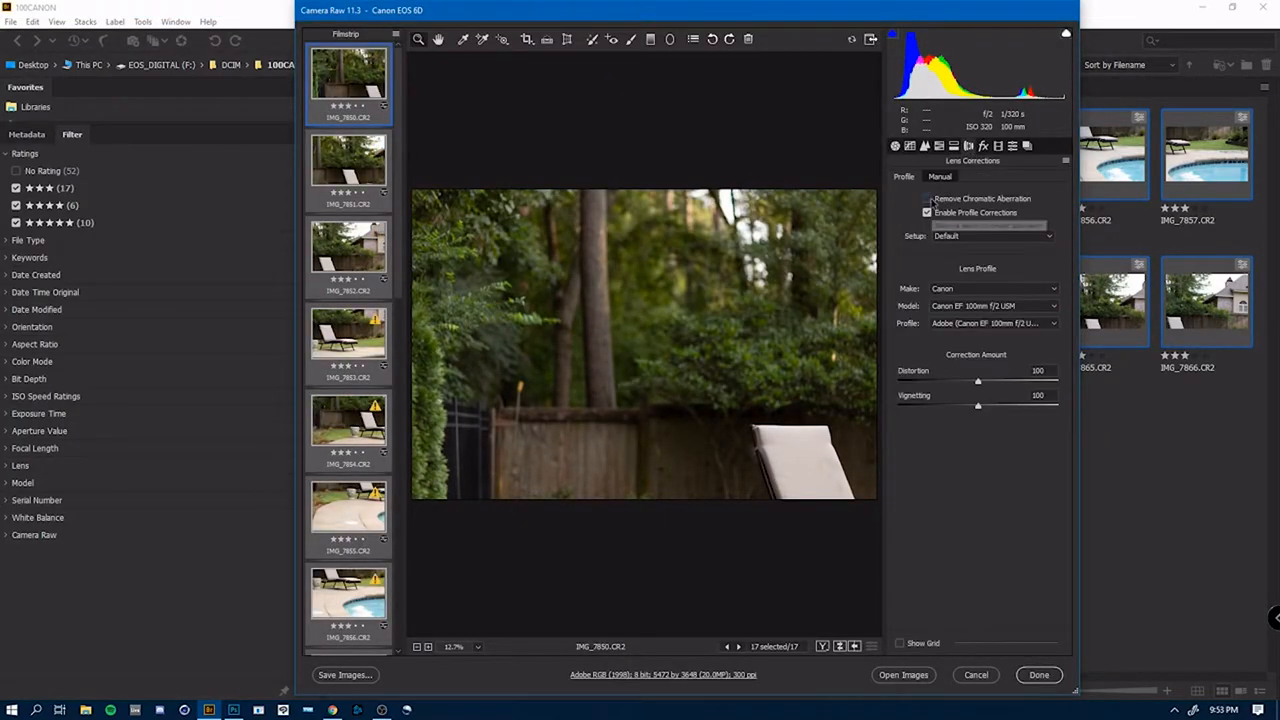
left_click(348, 340)
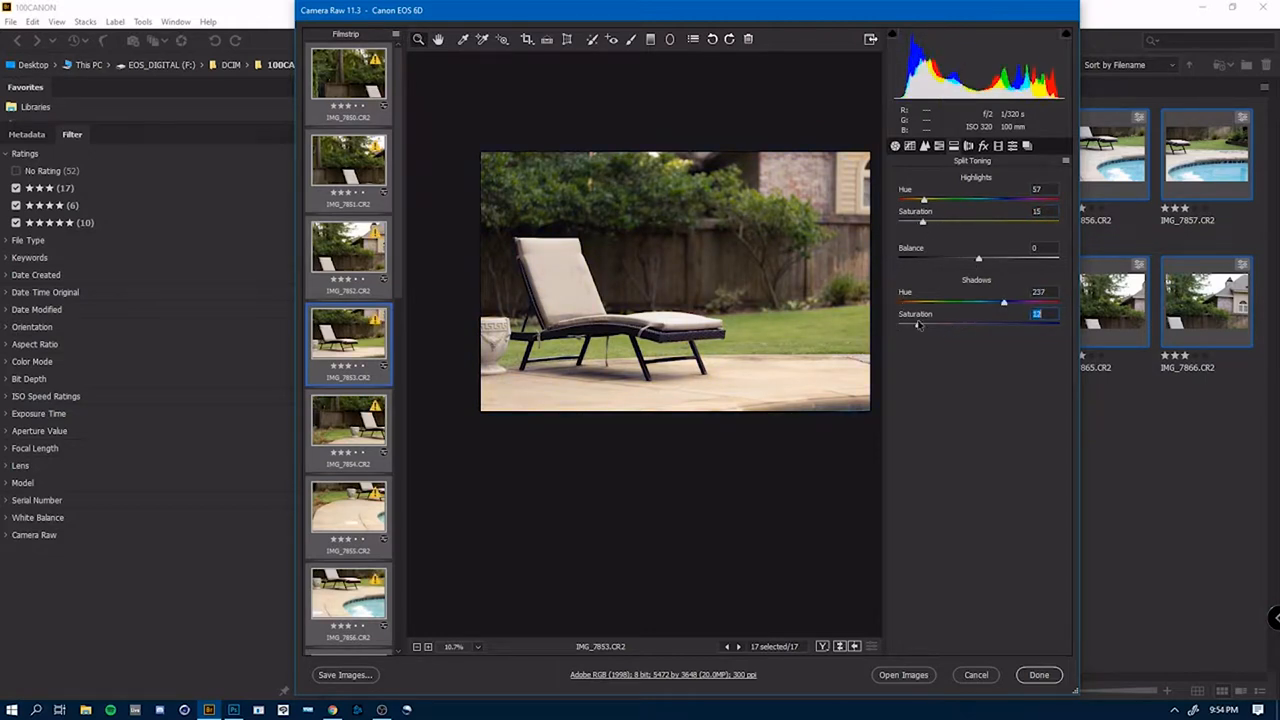
left_click_drag(978, 258, 1024, 258)
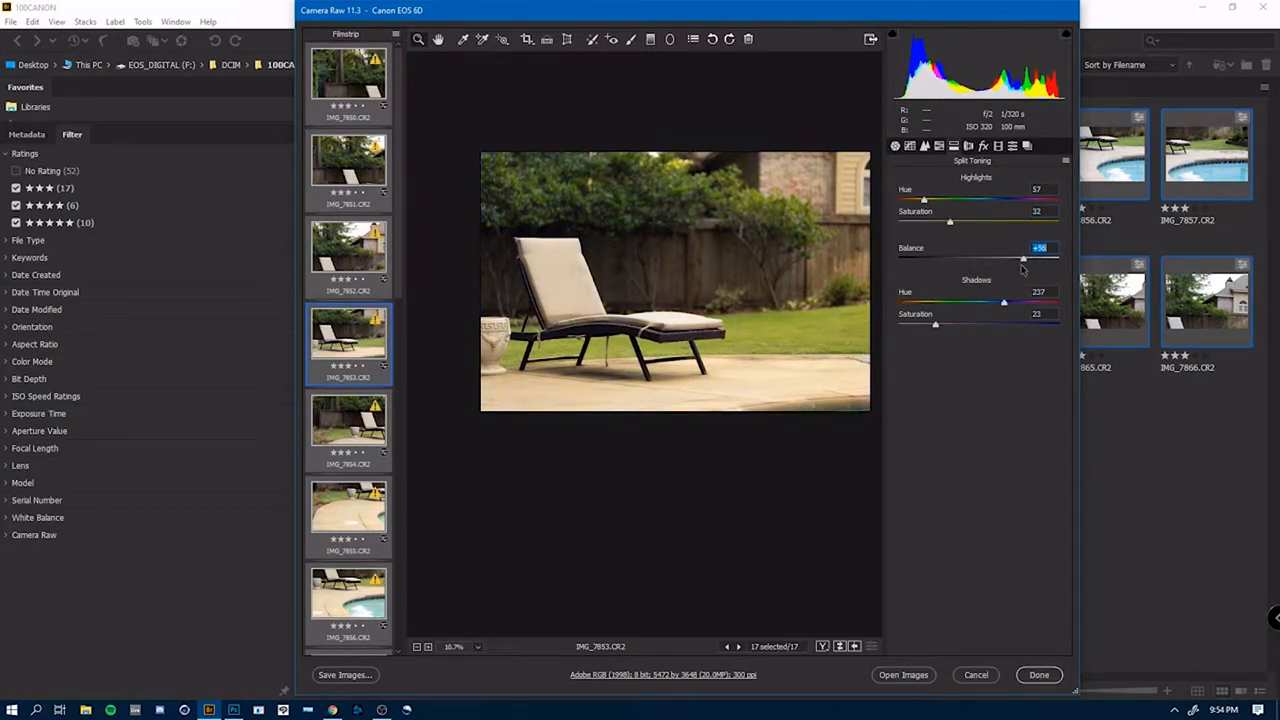
left_click_drag(936, 324, 964, 324)
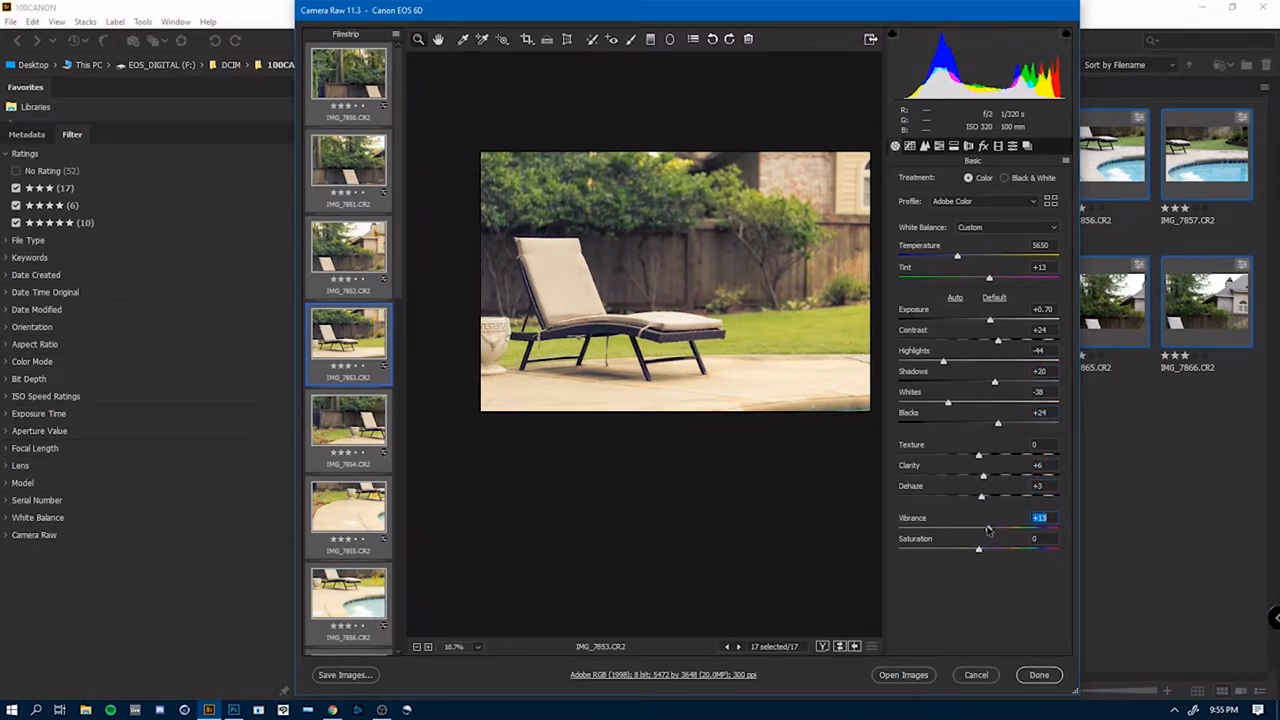
- Review the Detail settings, then lift the shadows on the Tone Curve
left_click(940, 146)
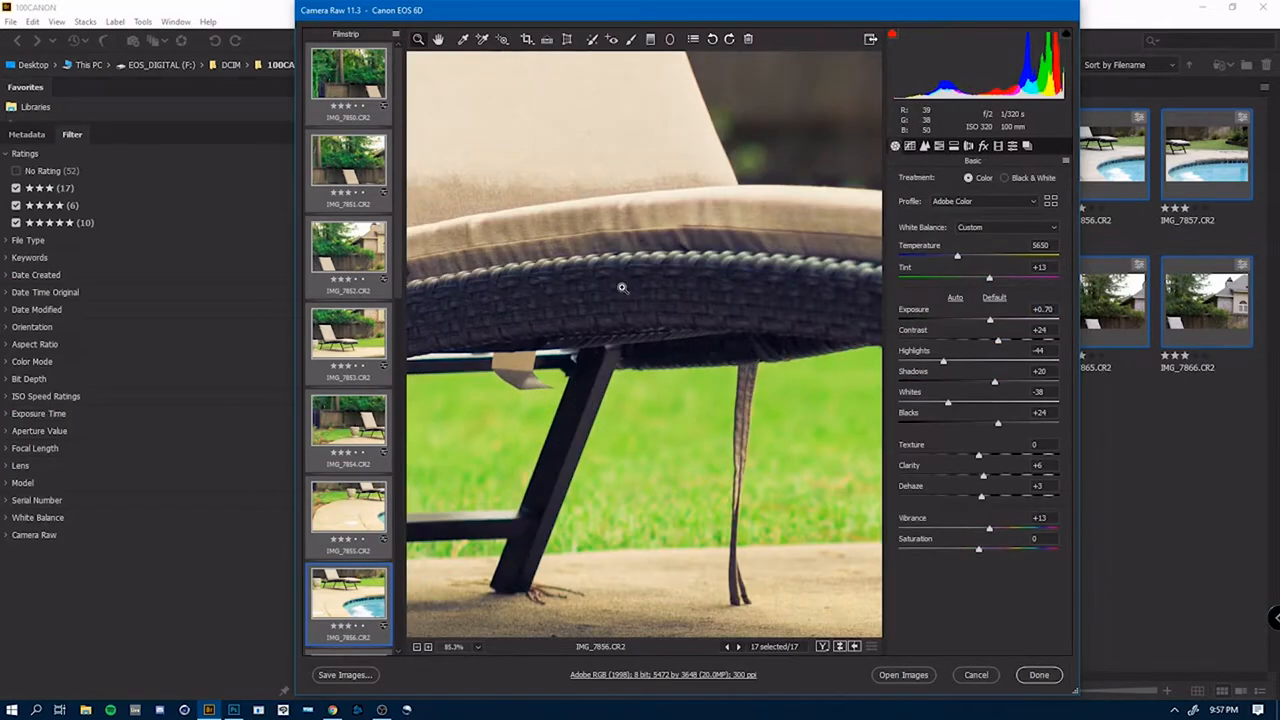
left_click(924, 146)
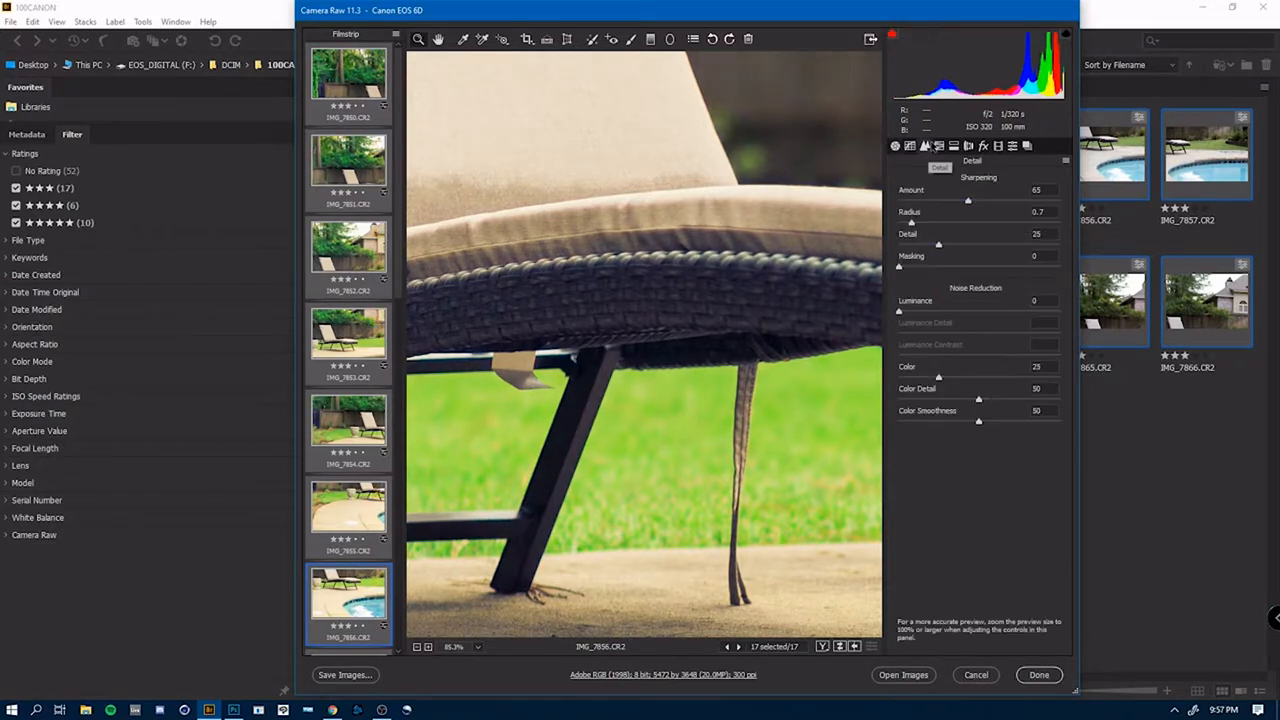
left_click(924, 146)
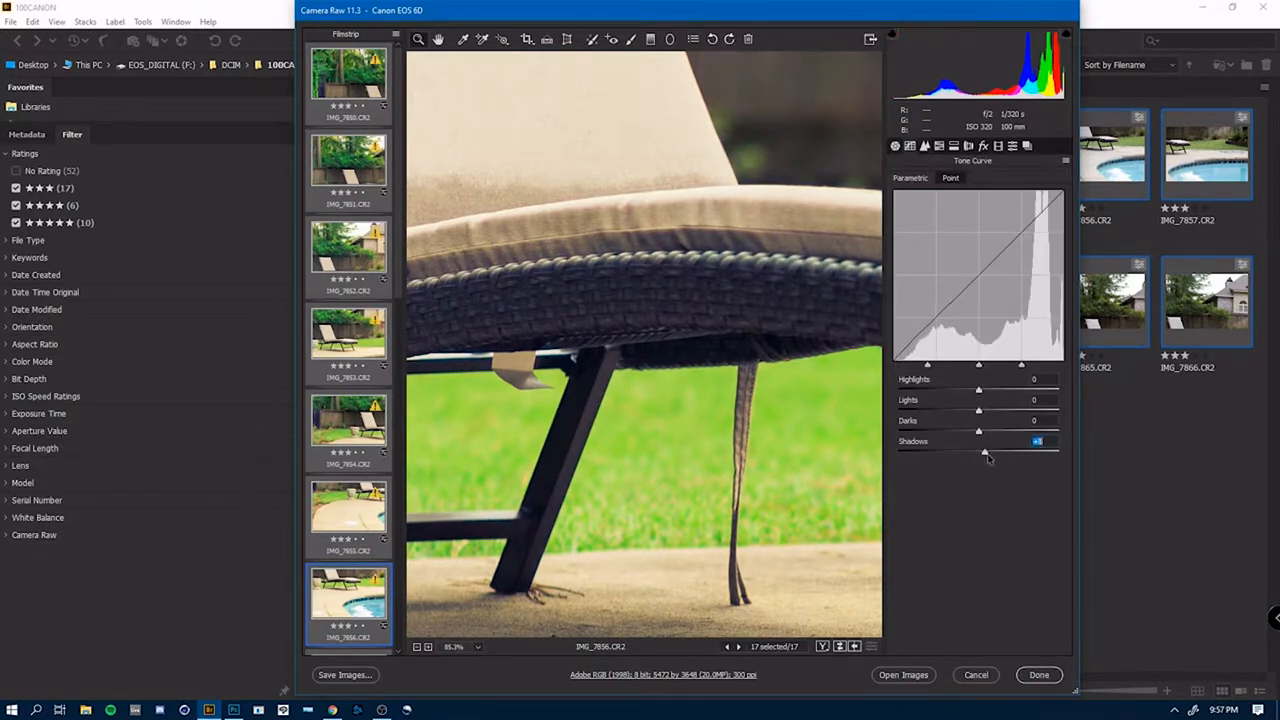
left_click_drag(984, 452, 1004, 452)
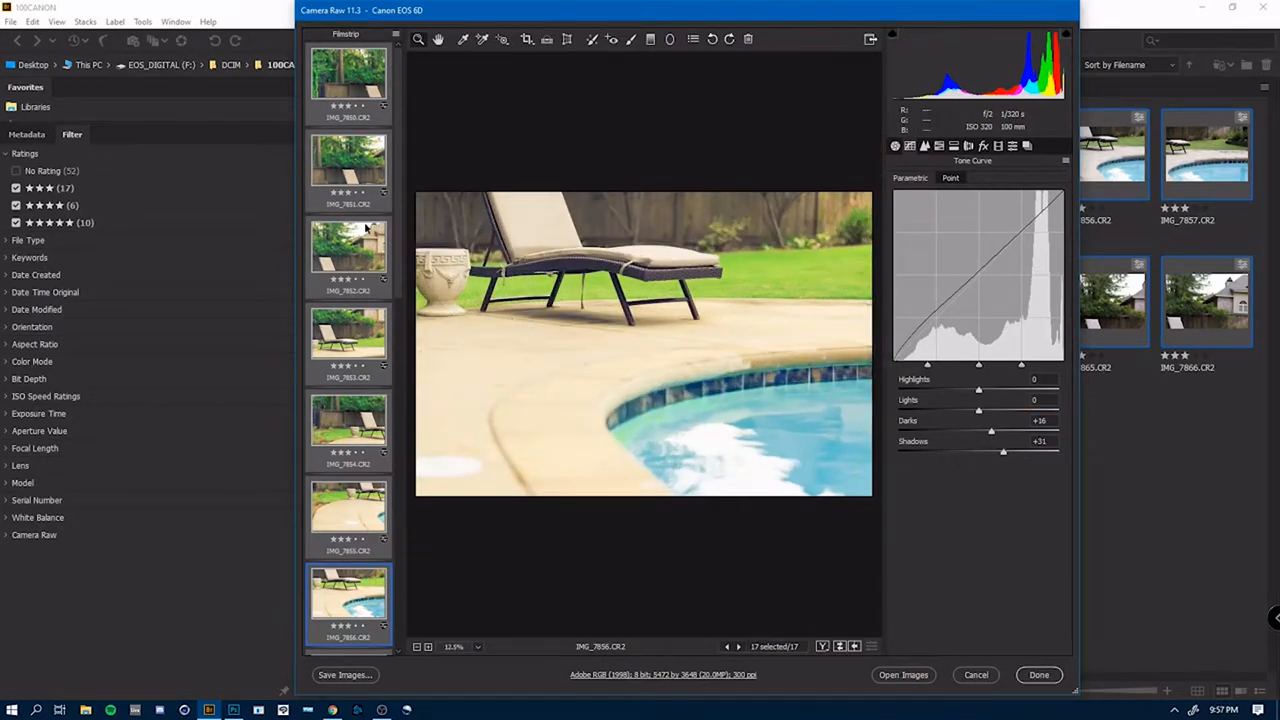
- Retune the white balance temperature in Basic and apply the edits with Done
left_click(348, 340)
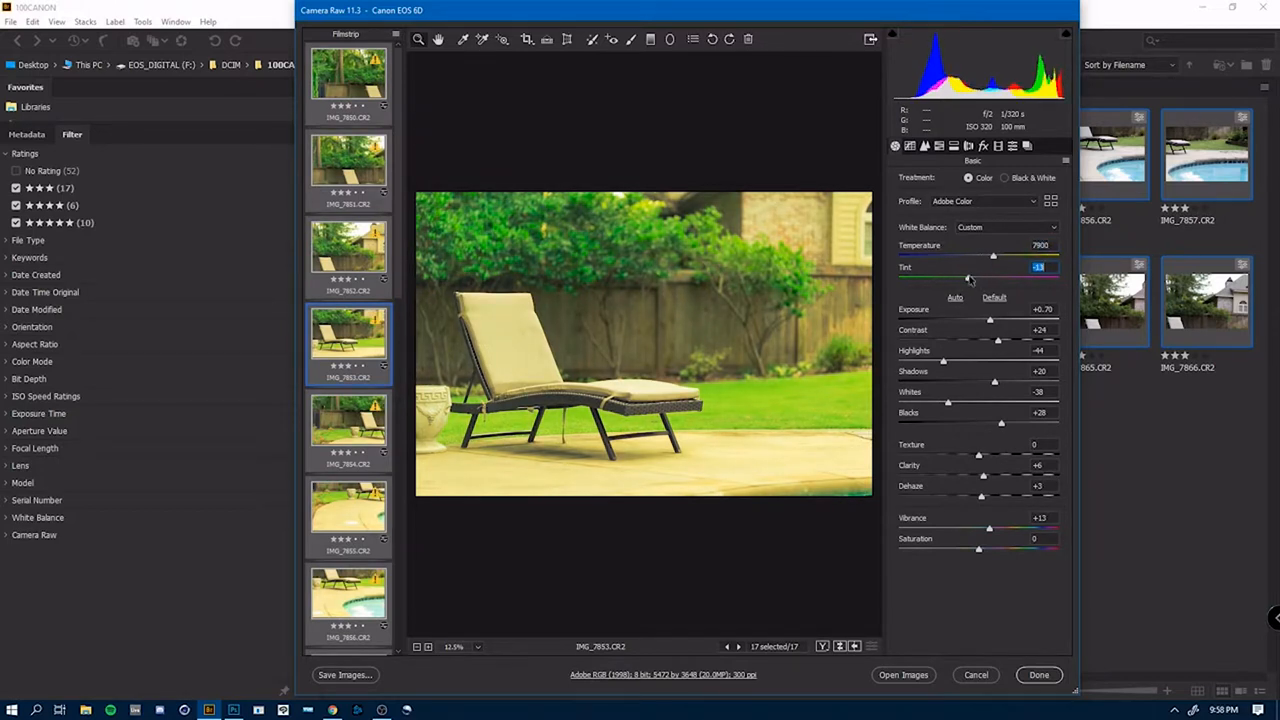
left_click(998, 146)
type("6750")
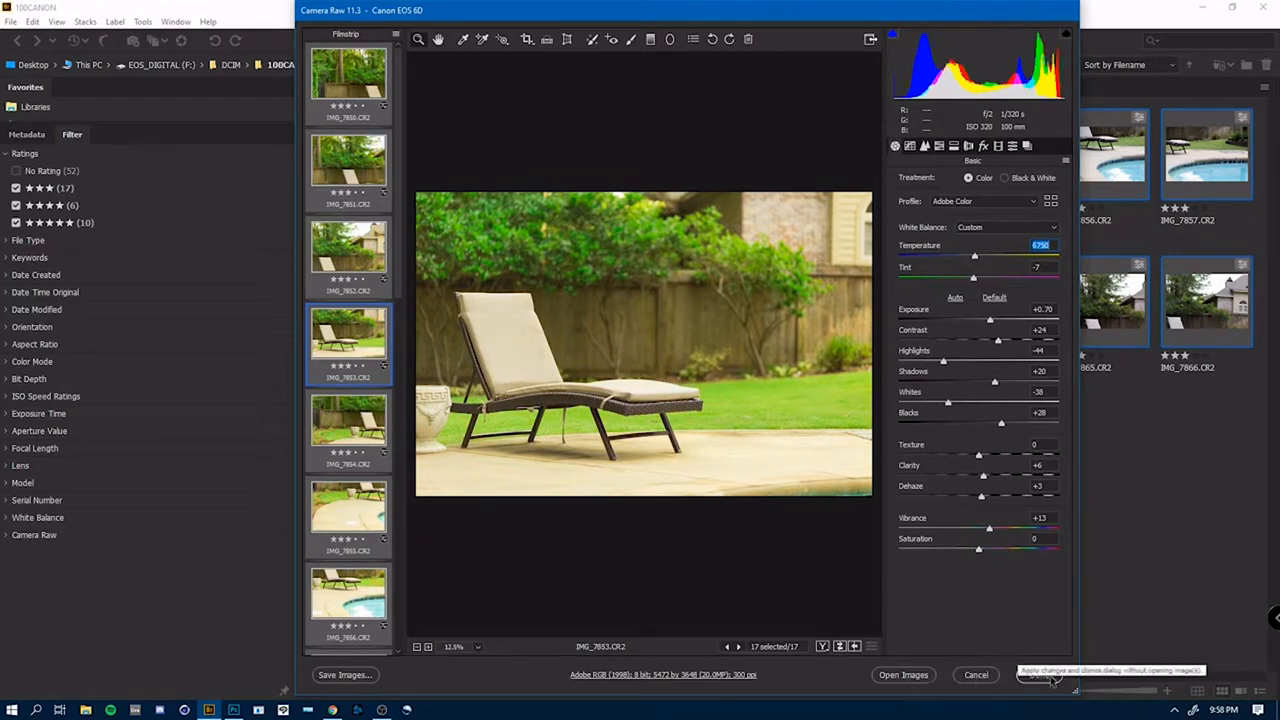
left_click(1040, 674)
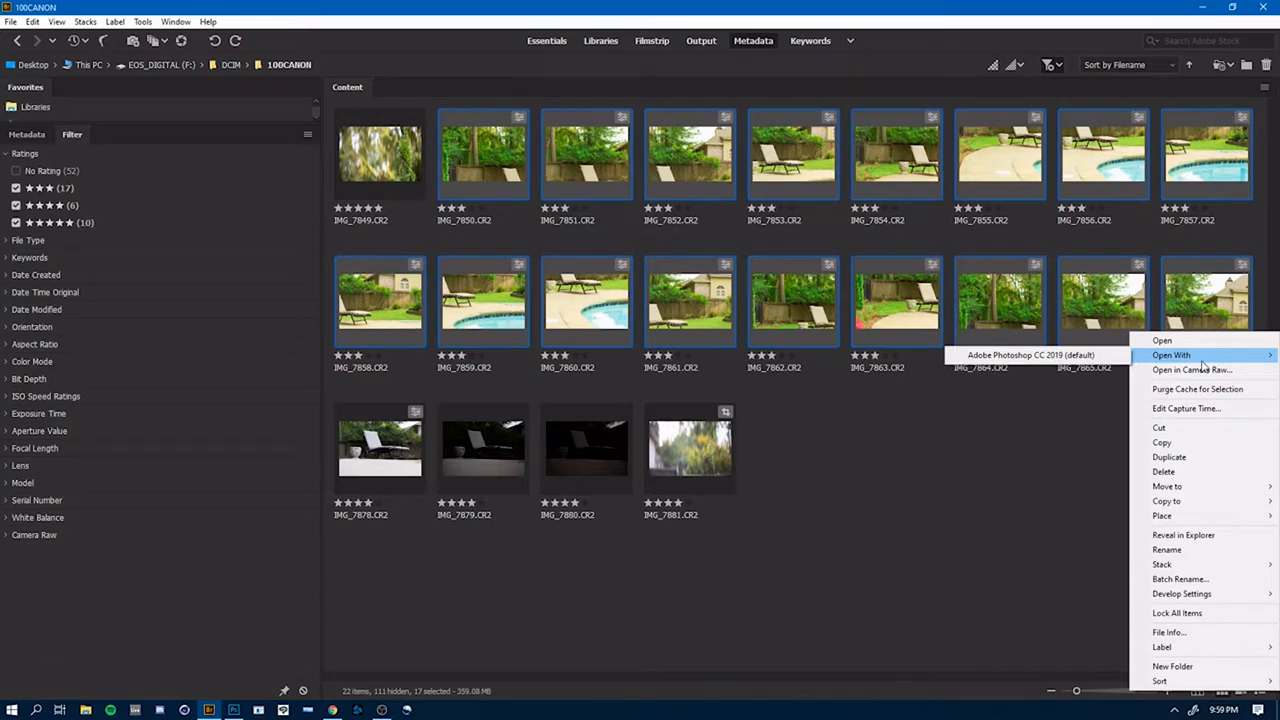
- Send the selected backyard photos to Photomerge with Auto layout and blending
left_click(744, 582)
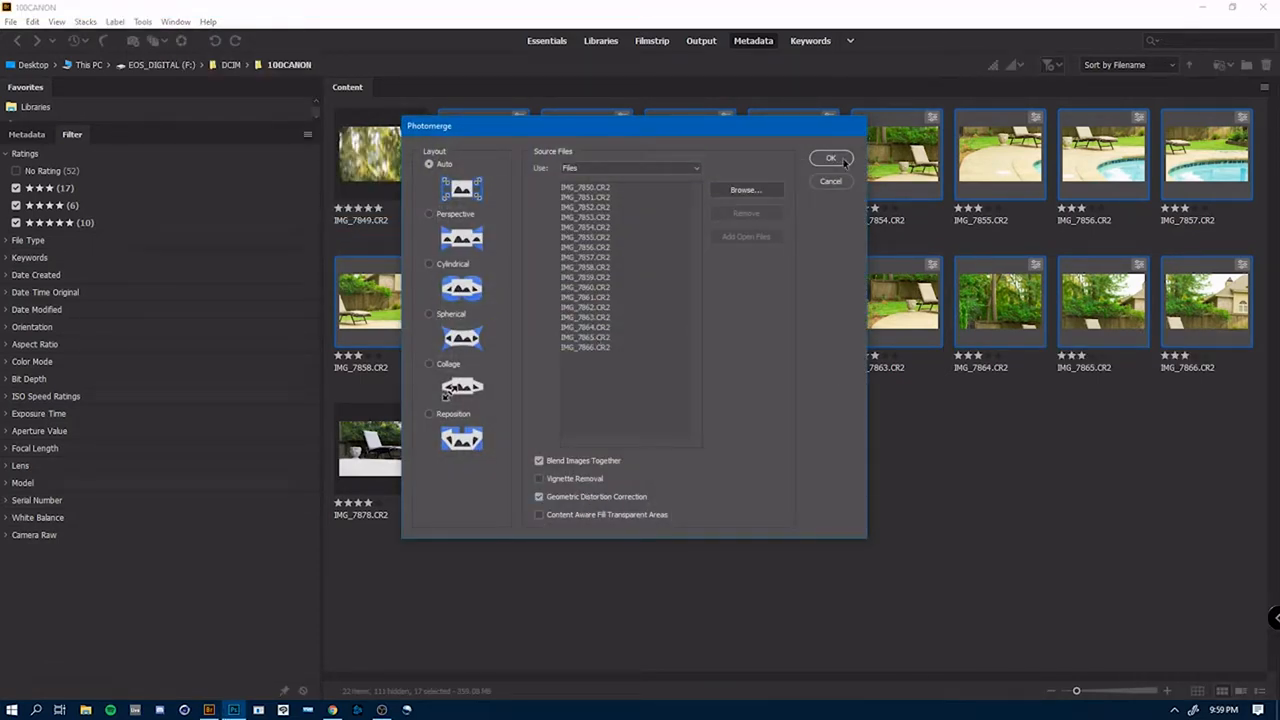
left_click(832, 158)
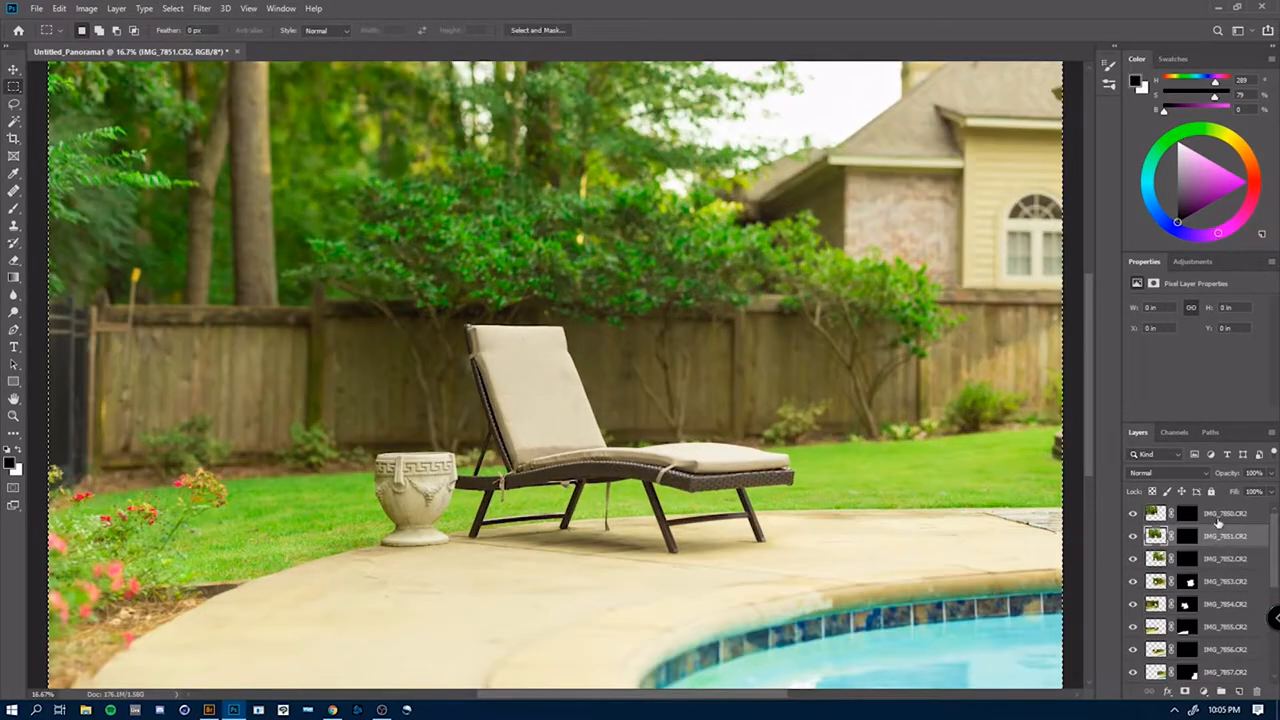
- Bring up the context menu once the stitched panorama layers are built
right_click(1210, 512)
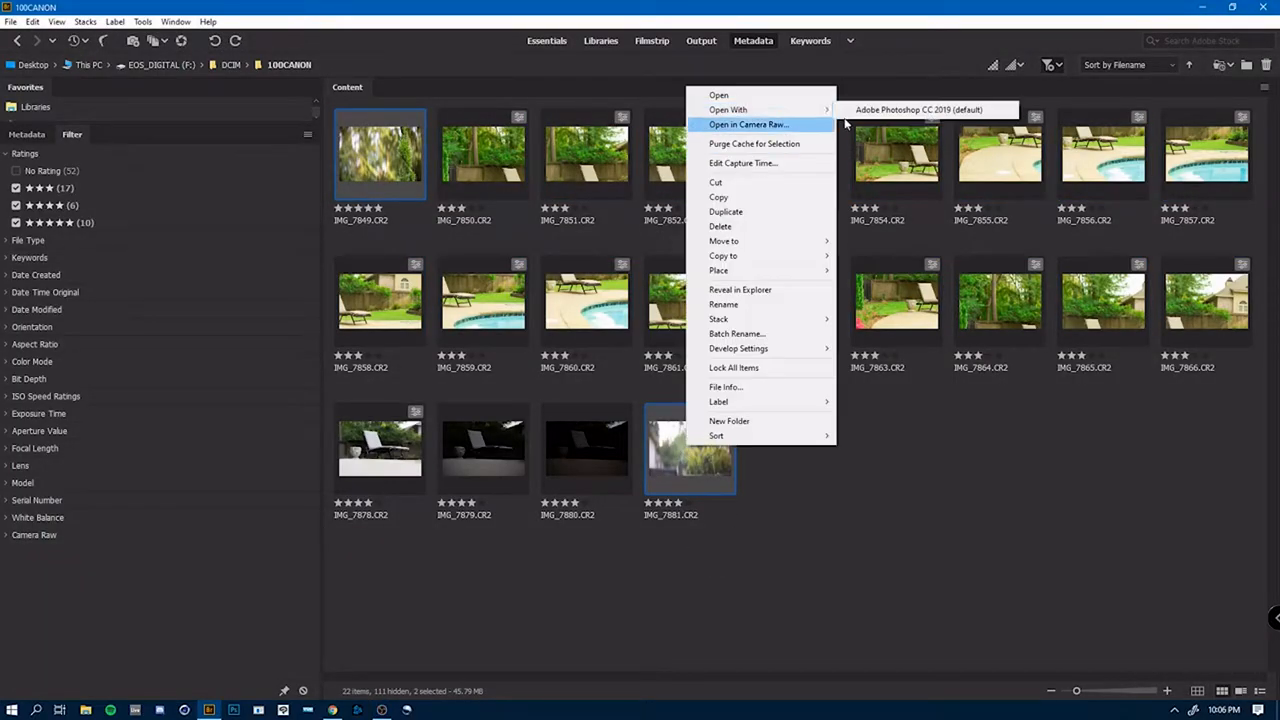
- Tune lens corrections and exposure on both foliage shots, then stretch one to 200% width in Photoshop
left_click(748, 124)
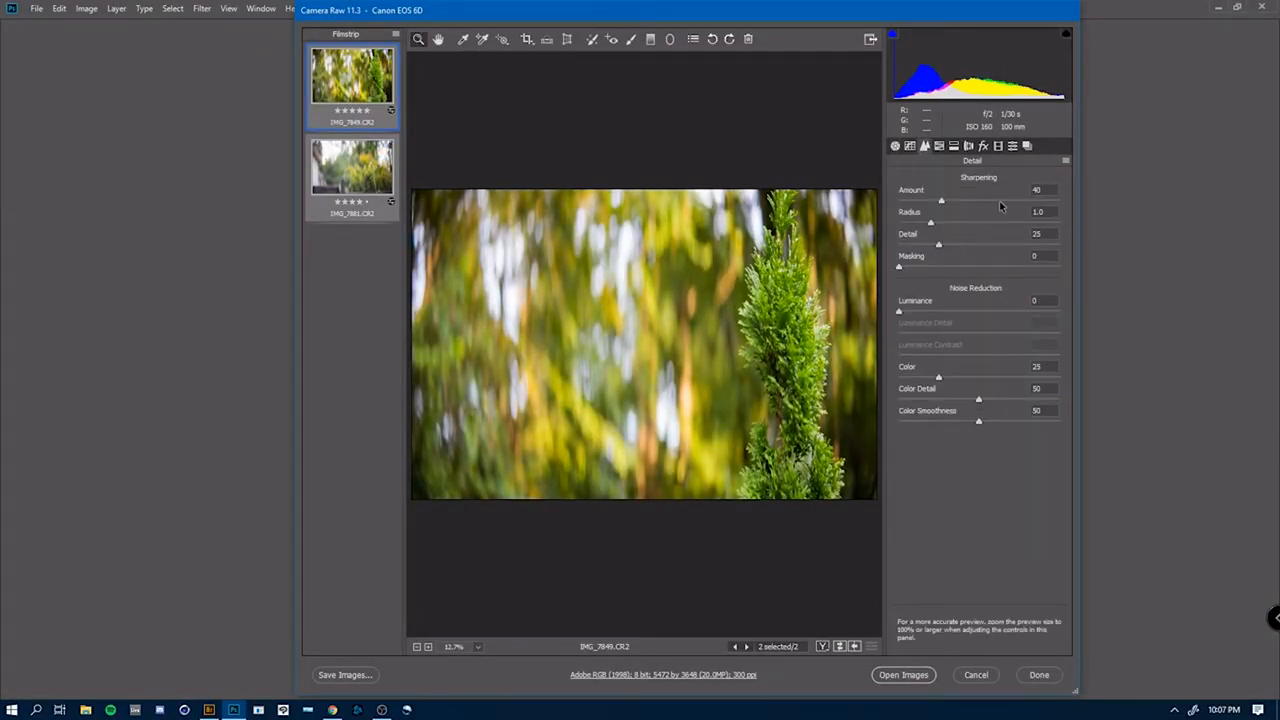
left_click(968, 146)
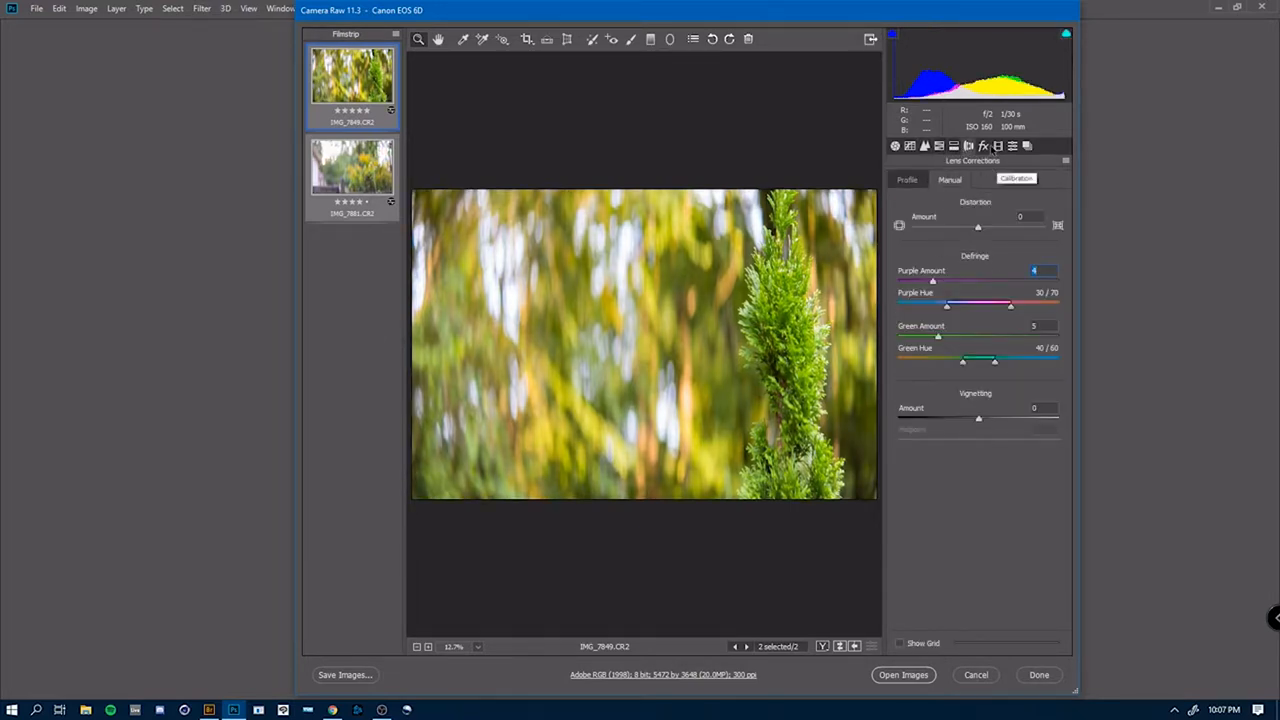
left_click(896, 146)
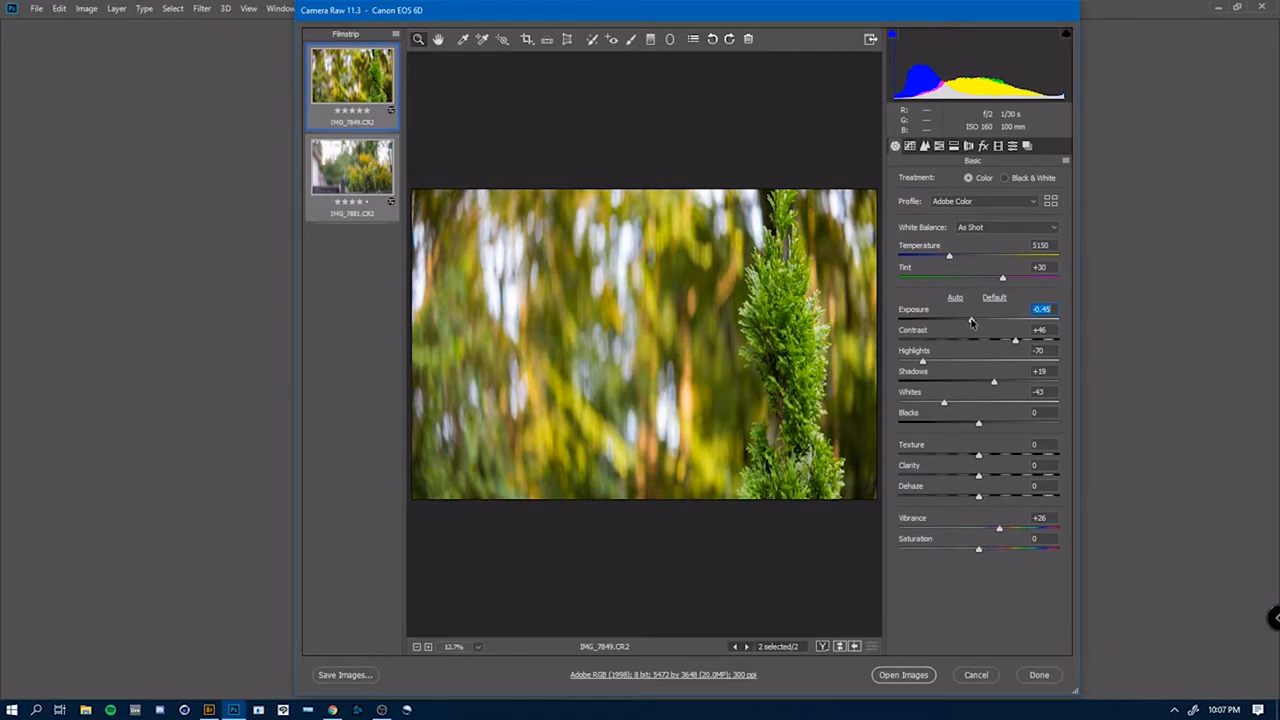
left_click(352, 168)
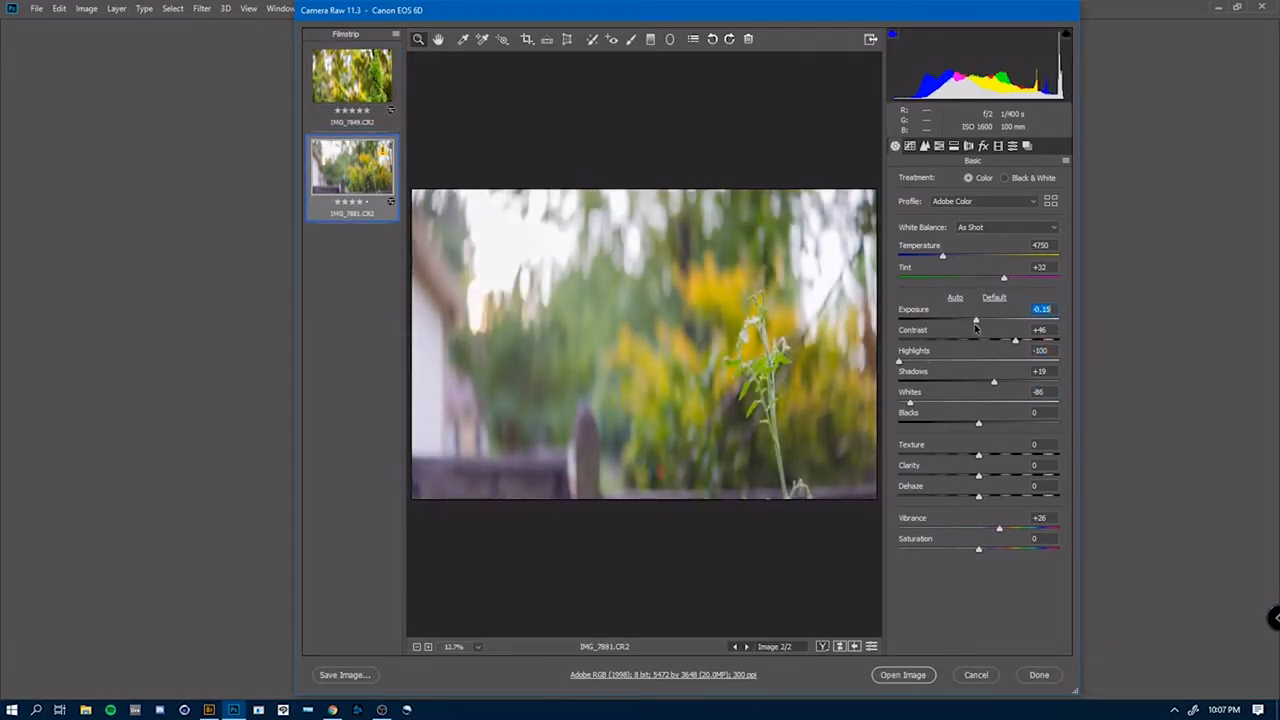
left_click(924, 146)
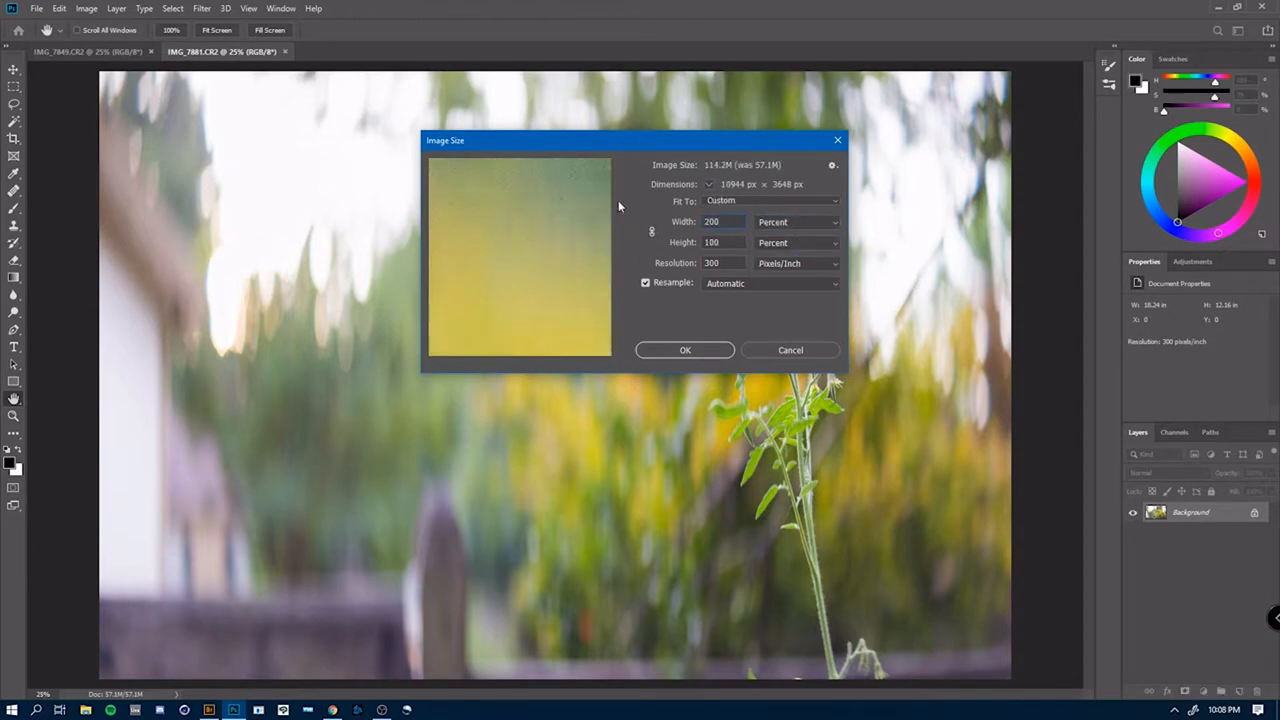
left_click(684, 348)
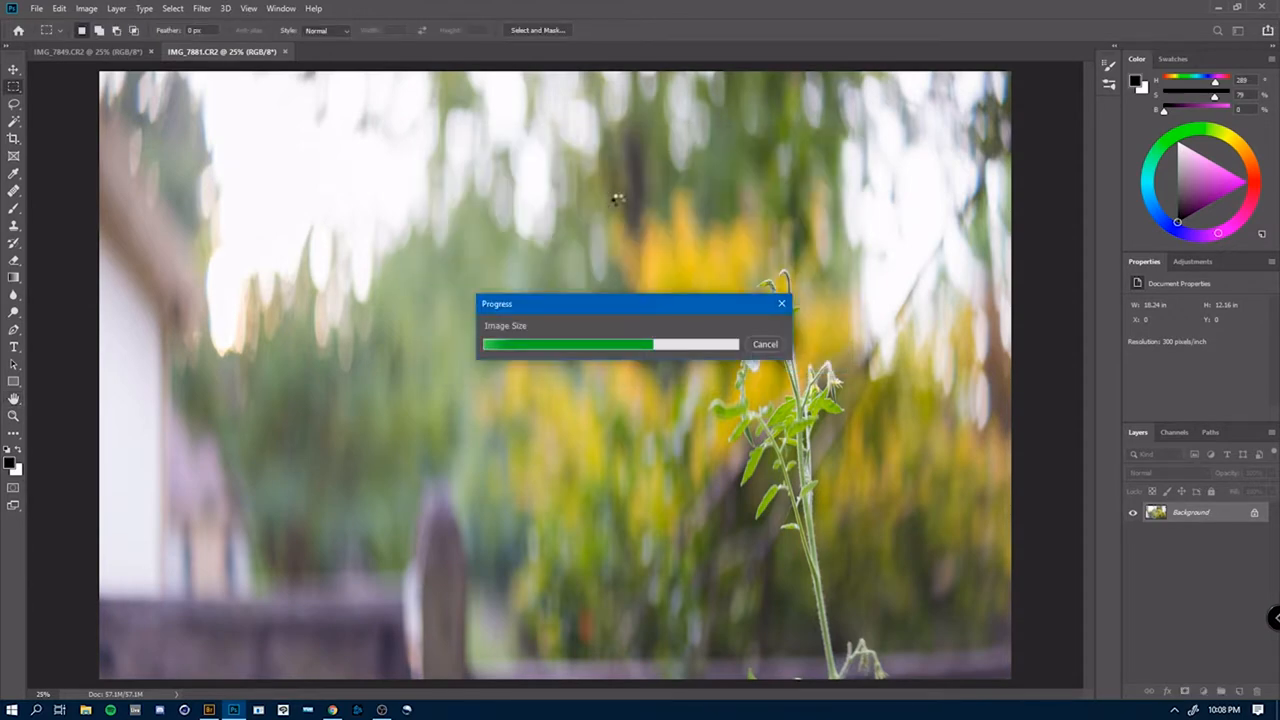